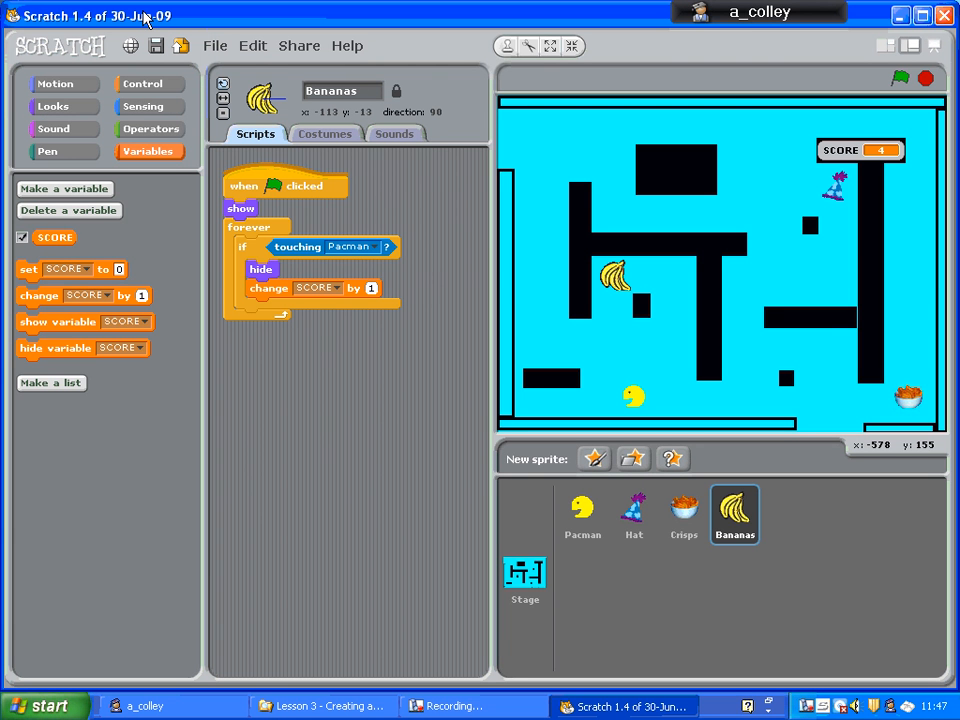
{"action": "mouse_move", "coordinate": [432, 204]}
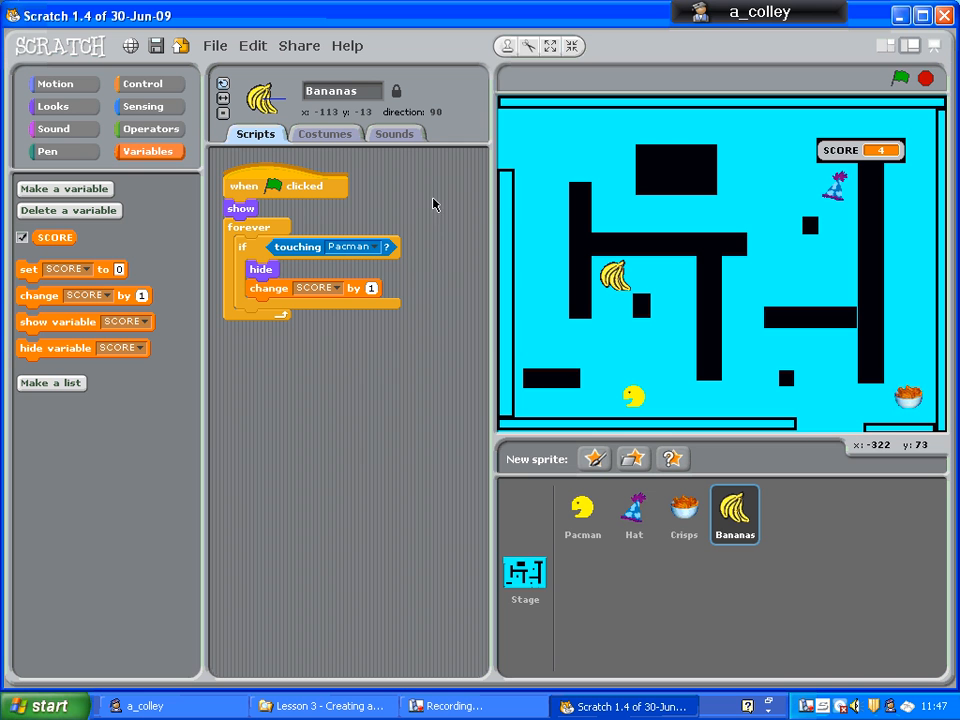
{"action": "mouse_move", "coordinate": [840, 198]}
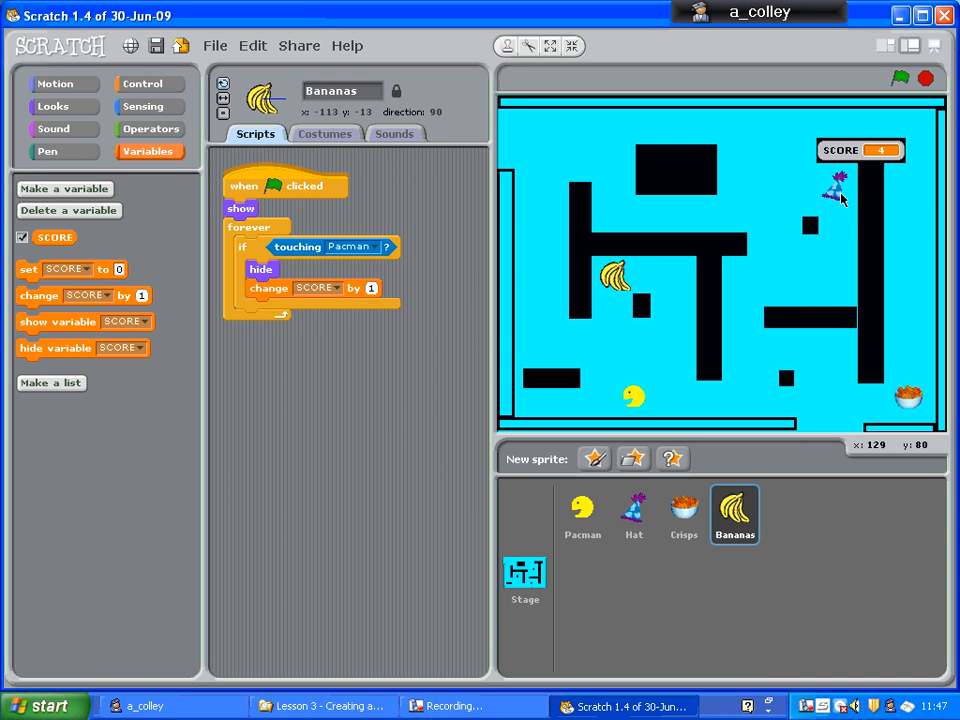
{"action": "mouse_move", "coordinate": [812, 224]}
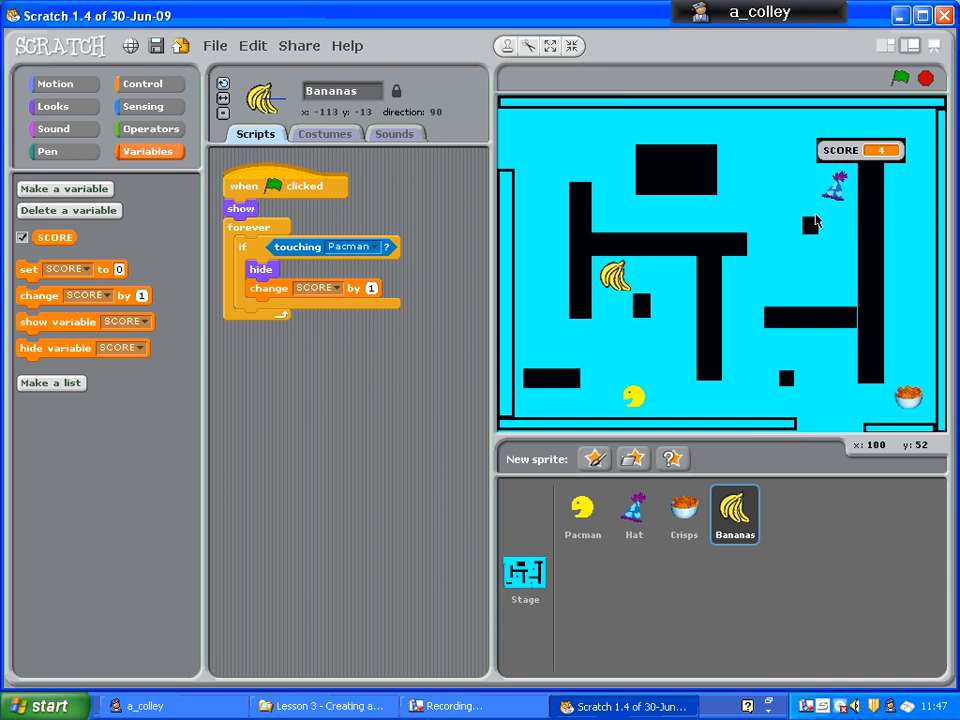
{"action": "mouse_move", "coordinate": [810, 222]}
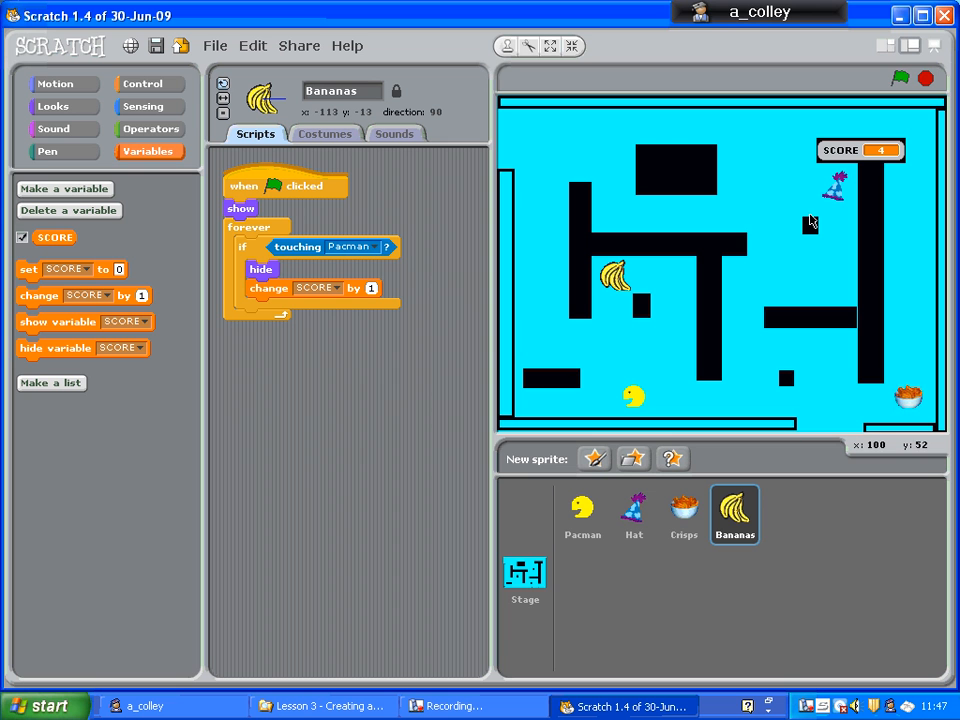
{"action": "mouse_move", "coordinate": [646, 200]}
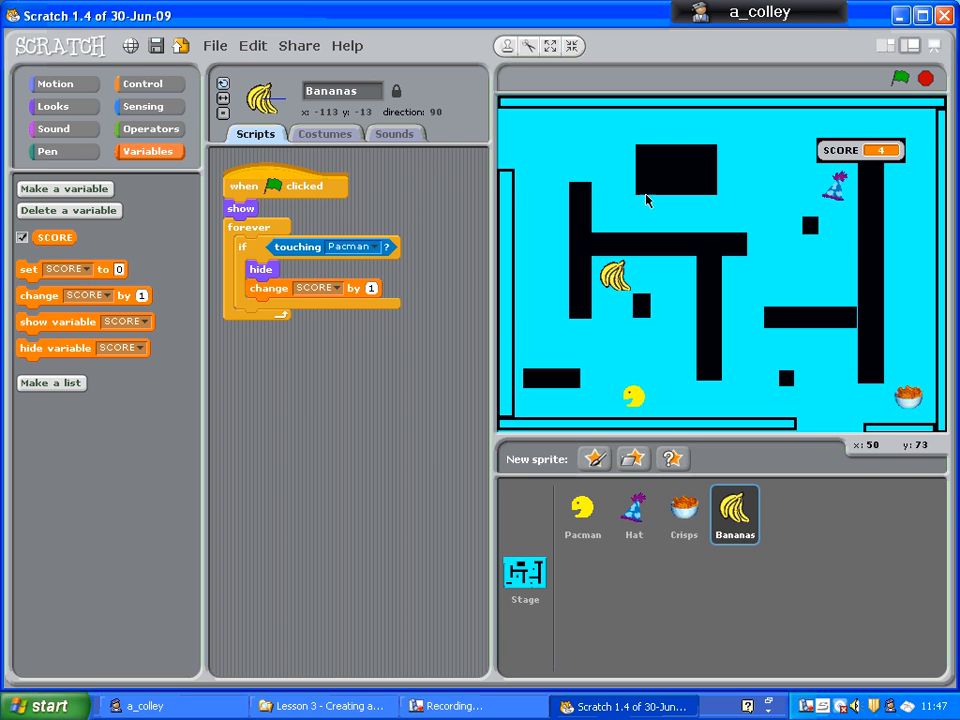
{"action": "mouse_move", "coordinate": [658, 312]}
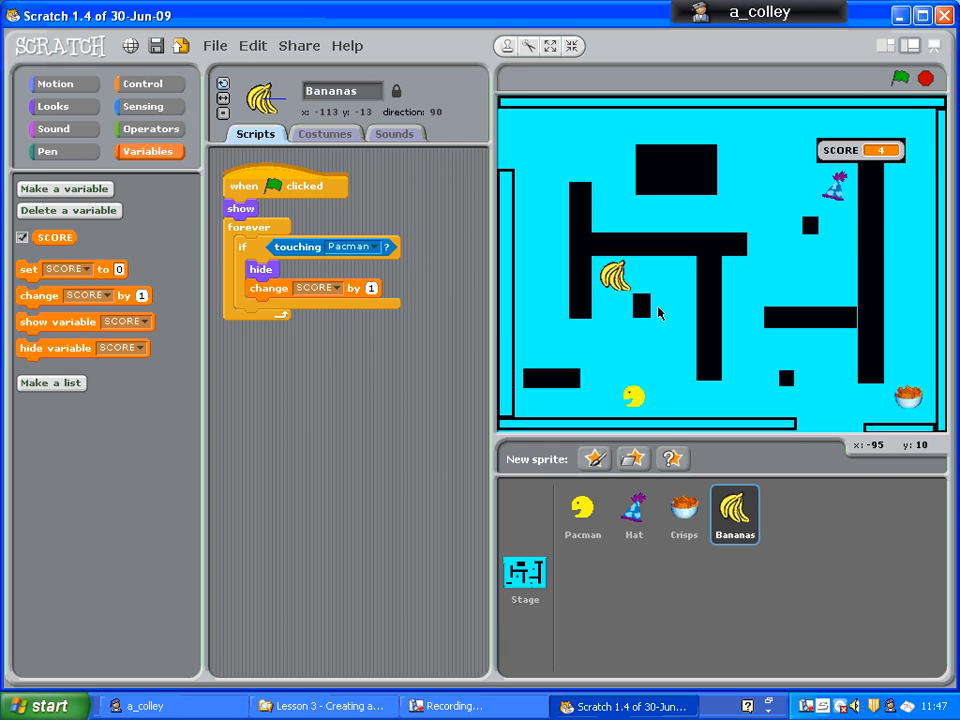
{"action": "mouse_move", "coordinate": [880, 158]}
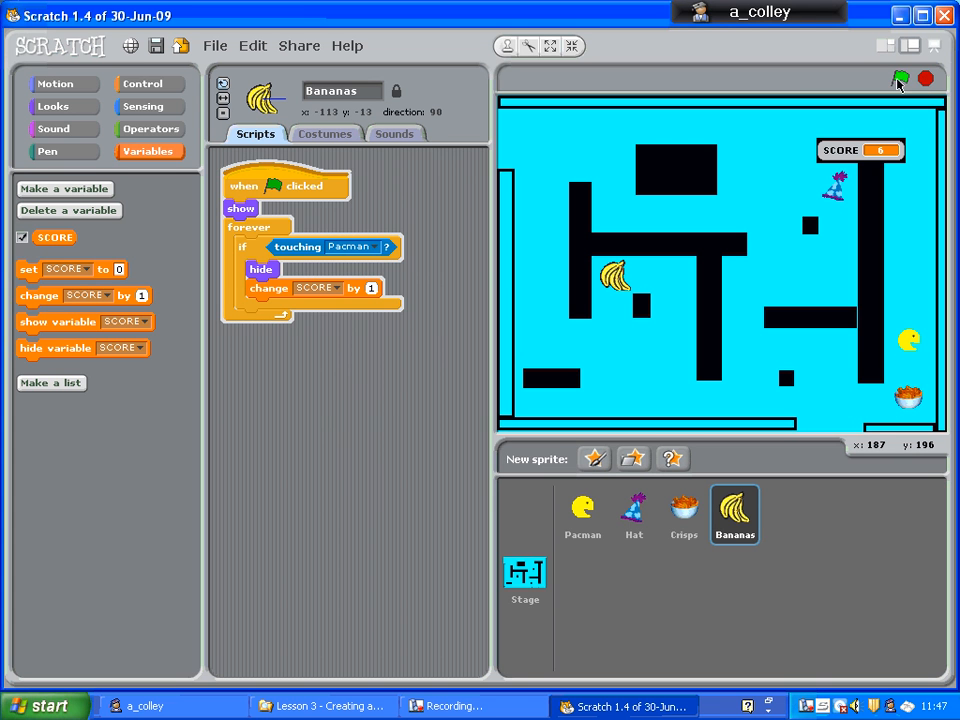
{"action": "mouse_move", "coordinate": [922, 90]}
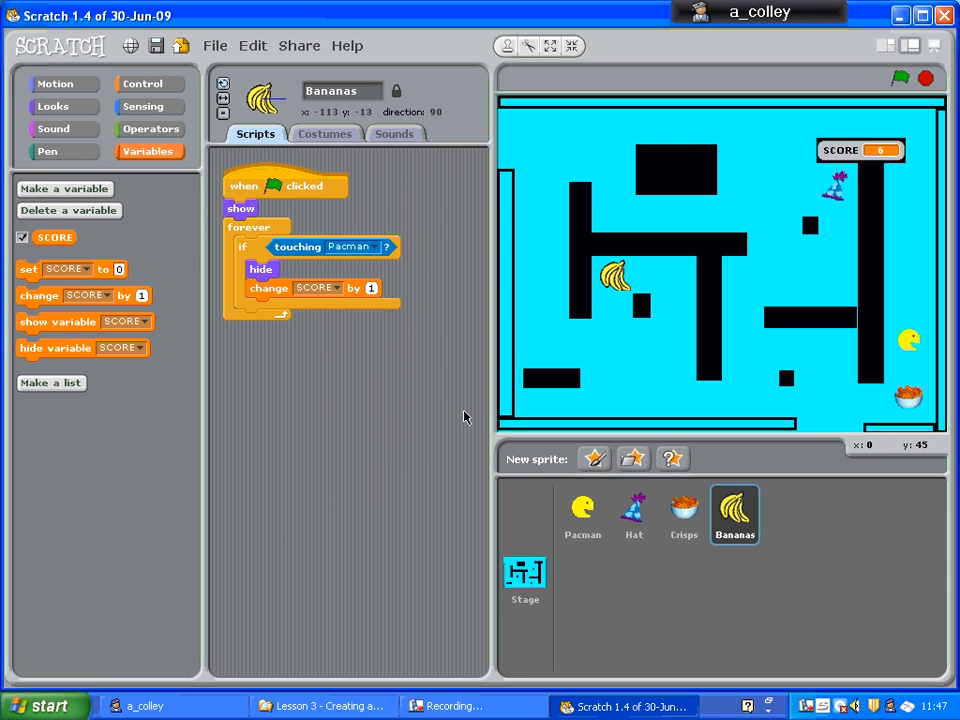
{"action": "mouse_move", "coordinate": [400, 458]}
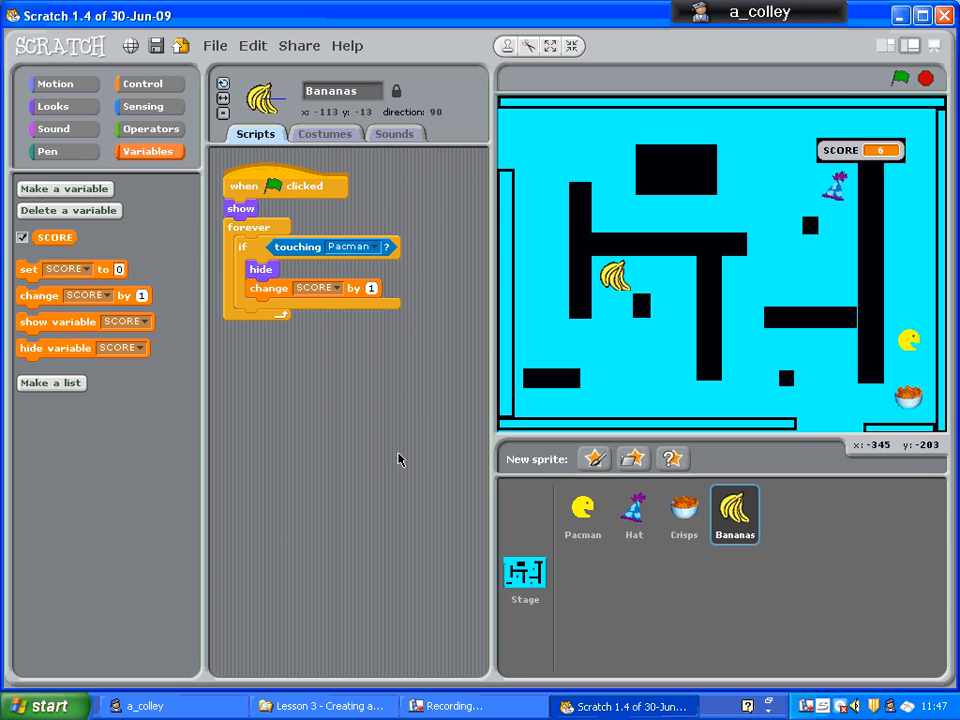
{"action": "mouse_move", "coordinate": [604, 516]}
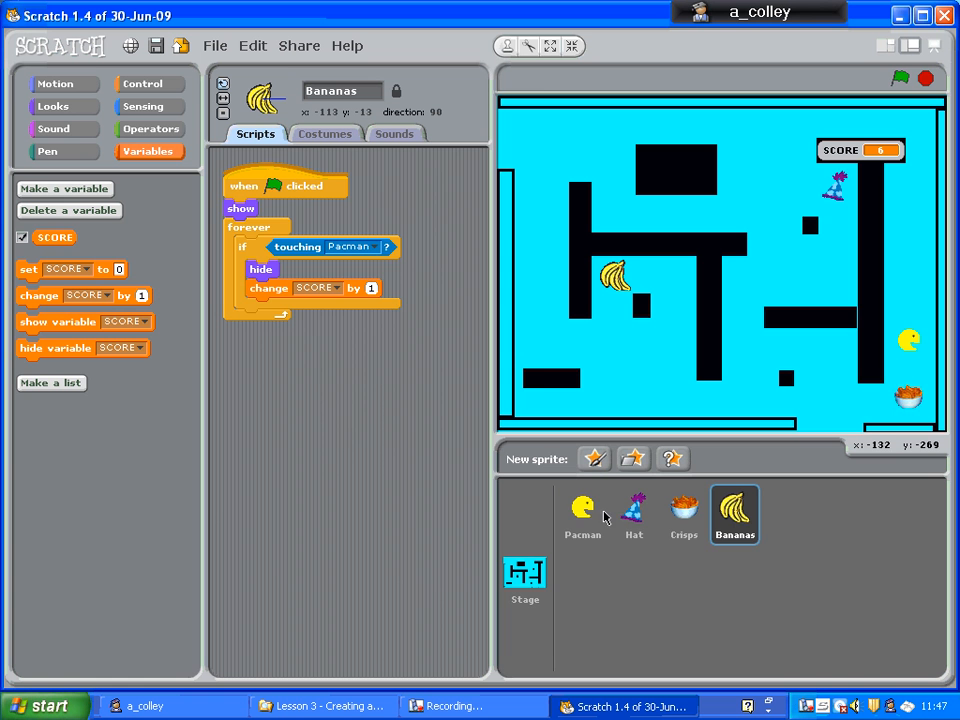
- On Pacman, add a green-flag script setting SCORE to 0, then run the game
{"action": "left_click", "coordinate": [582, 510]}
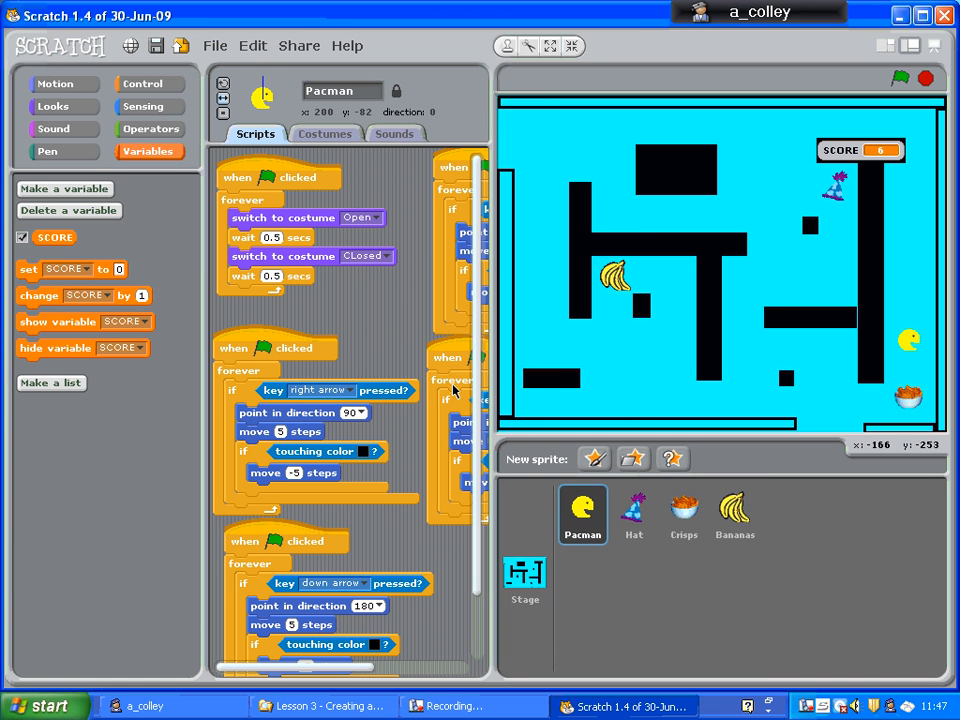
{"action": "mouse_move", "coordinate": [126, 92]}
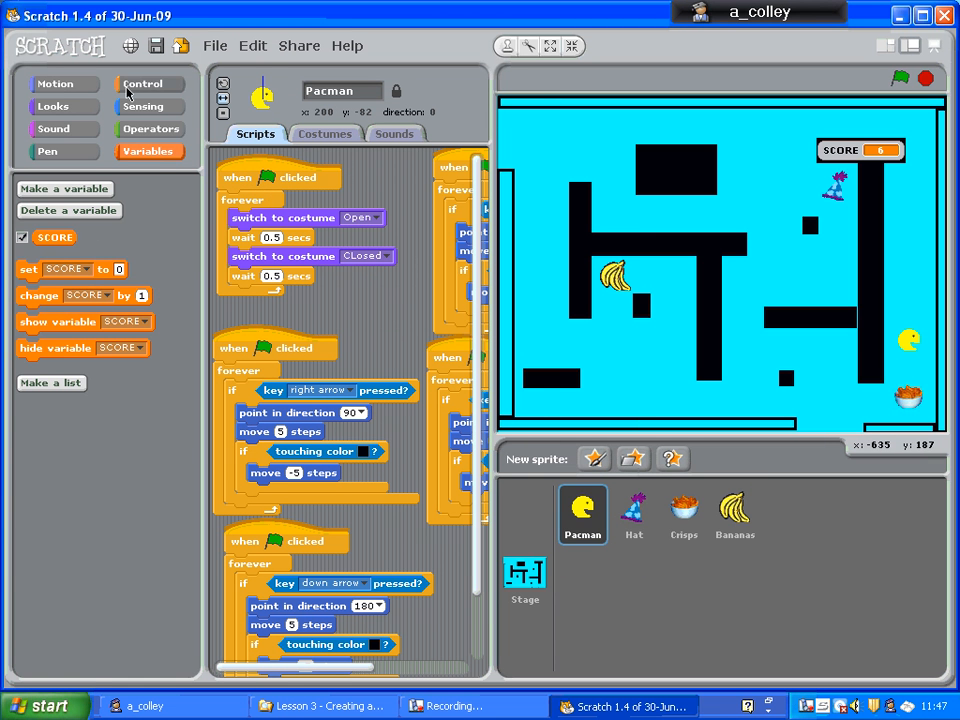
{"action": "left_click", "coordinate": [144, 84]}
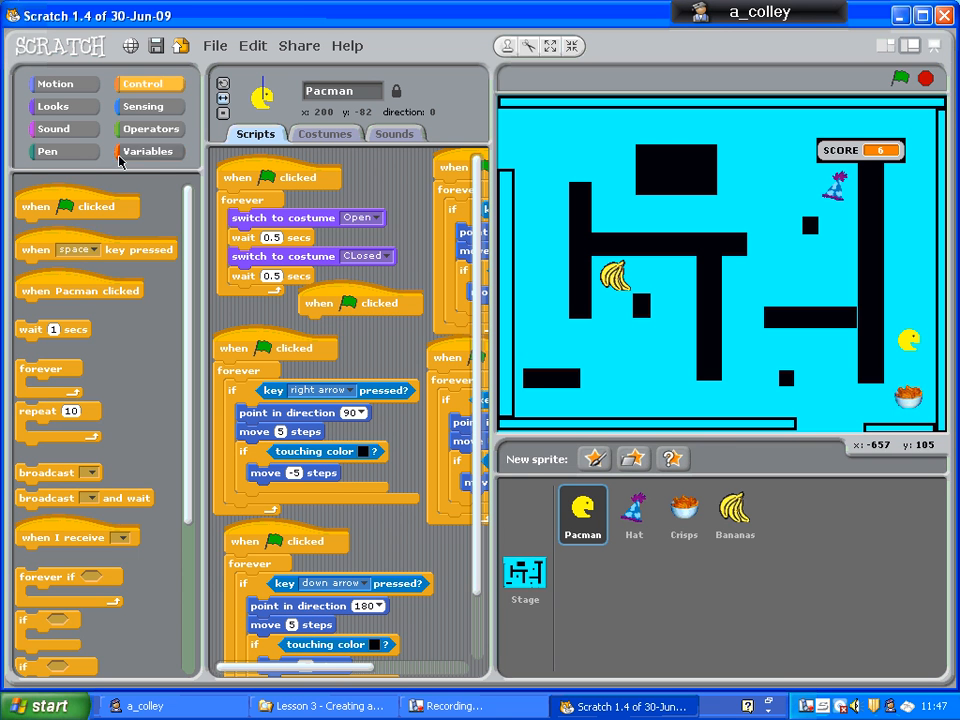
{"action": "left_click", "coordinate": [148, 152]}
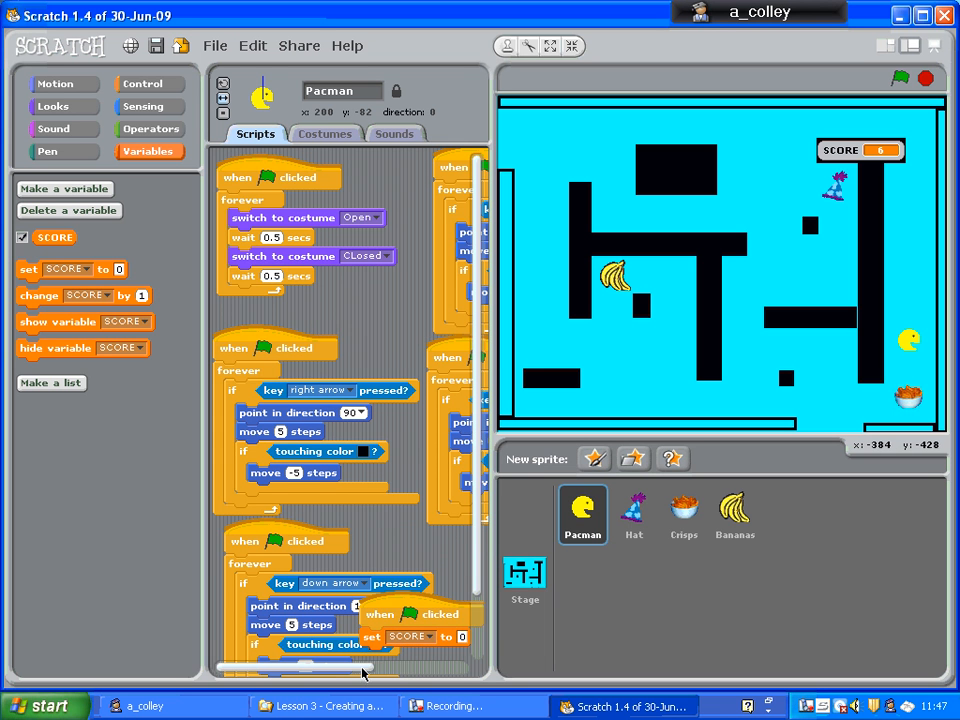
{"action": "scroll", "scroll_direction": "right", "scroll_amount": 3}
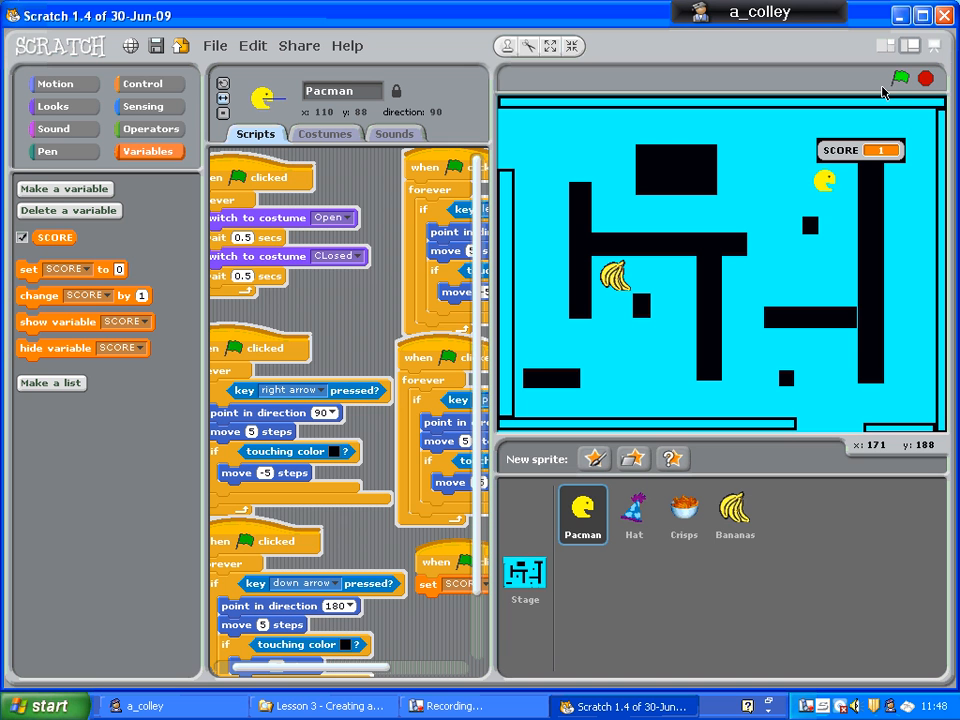
{"action": "left_click", "coordinate": [900, 78]}
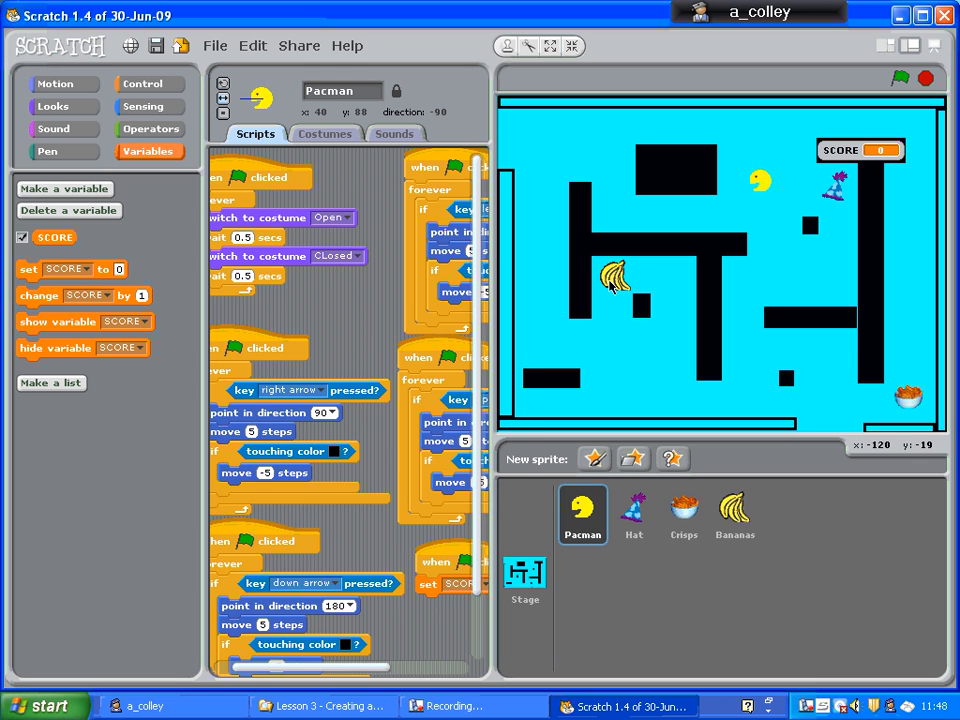
- On Bananas, add a go to x:-150 block after the score change
{"action": "left_click", "coordinate": [734, 514]}
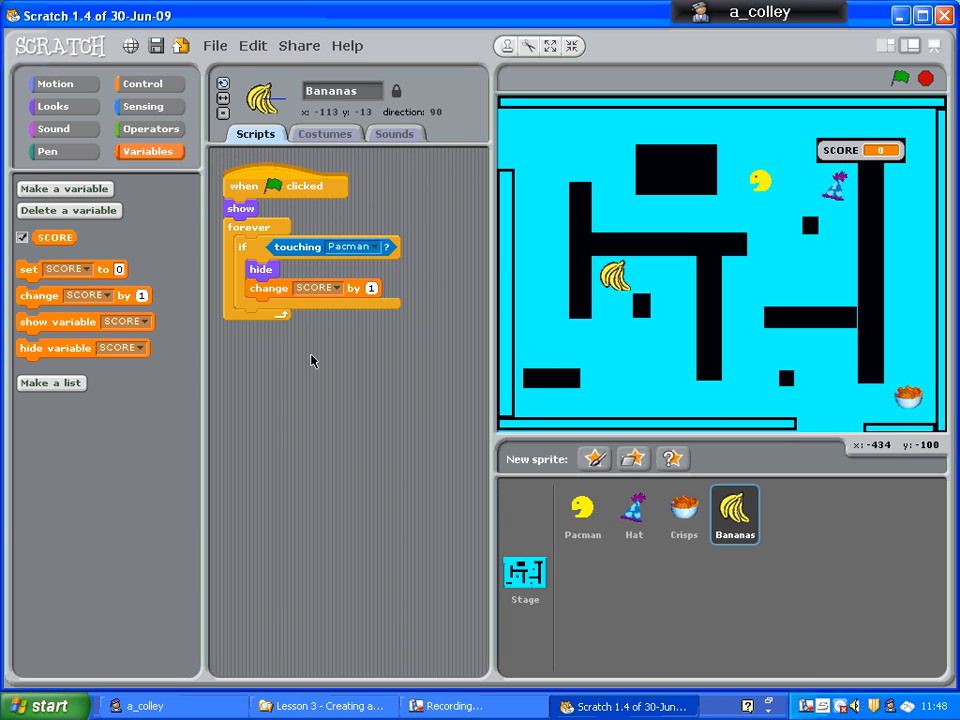
{"action": "mouse_move", "coordinate": [284, 300]}
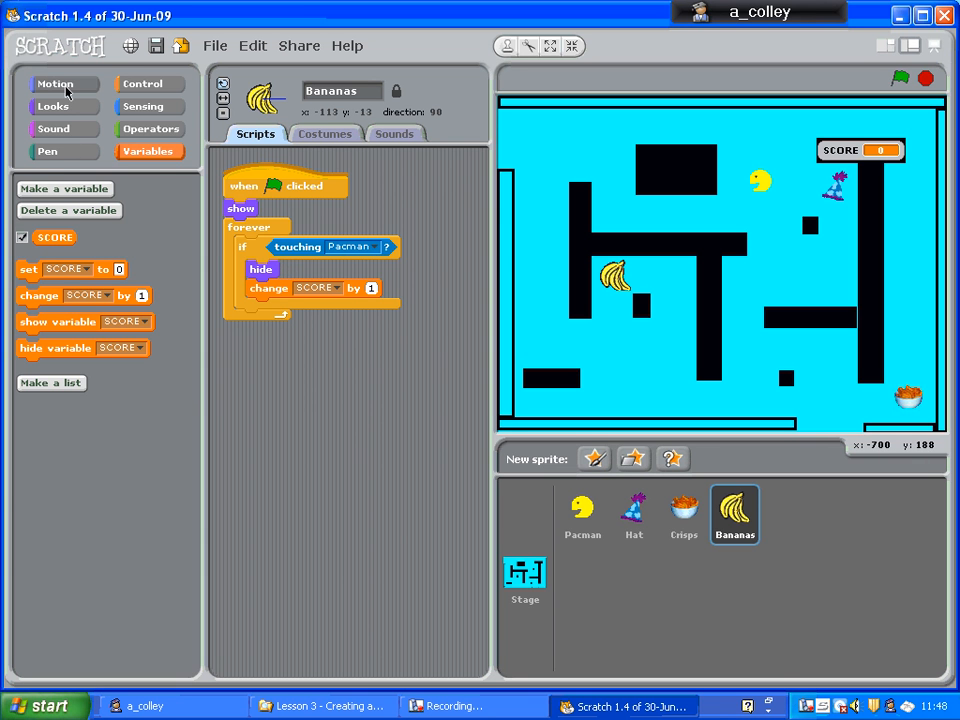
{"action": "left_click", "coordinate": [56, 84]}
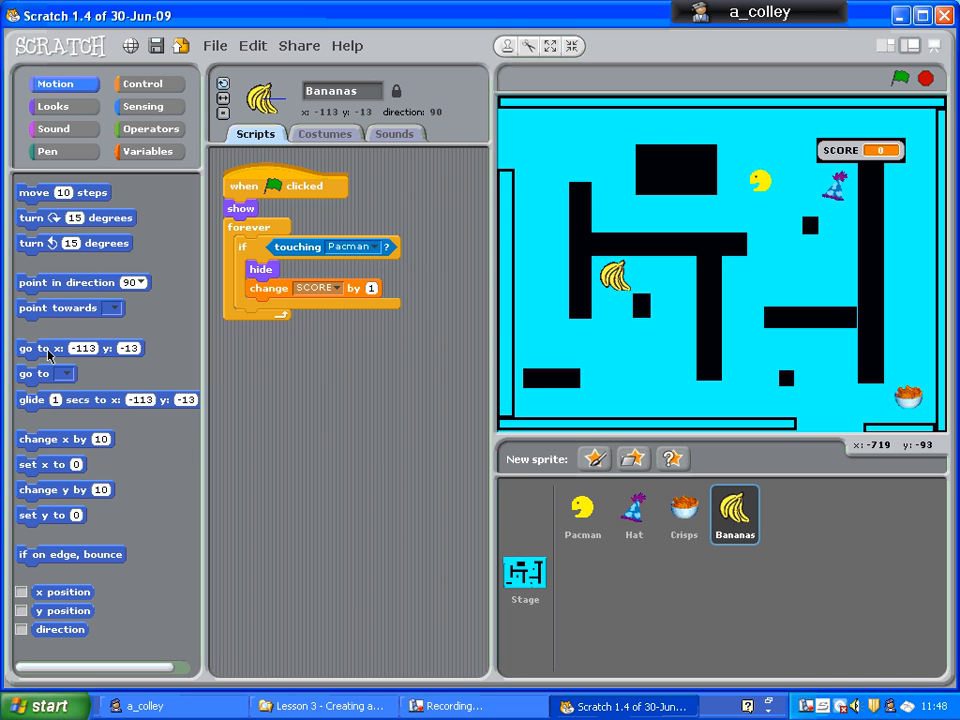
{"action": "left_click_drag", "start_coordinate": [80, 348], "coordinate": [308, 332]}
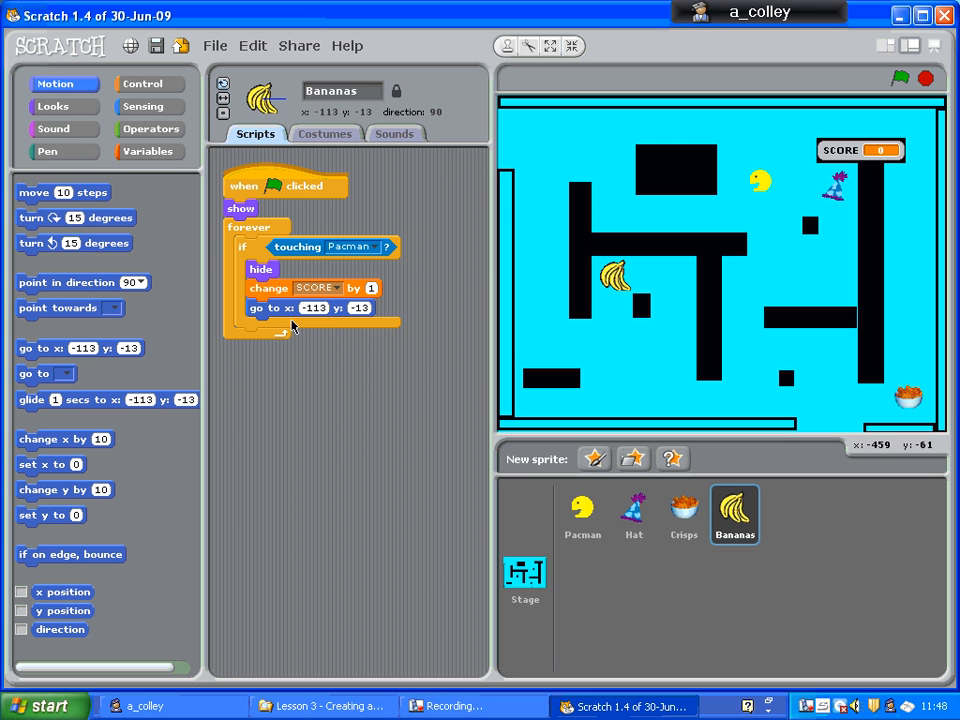
{"action": "mouse_move", "coordinate": [548, 408]}
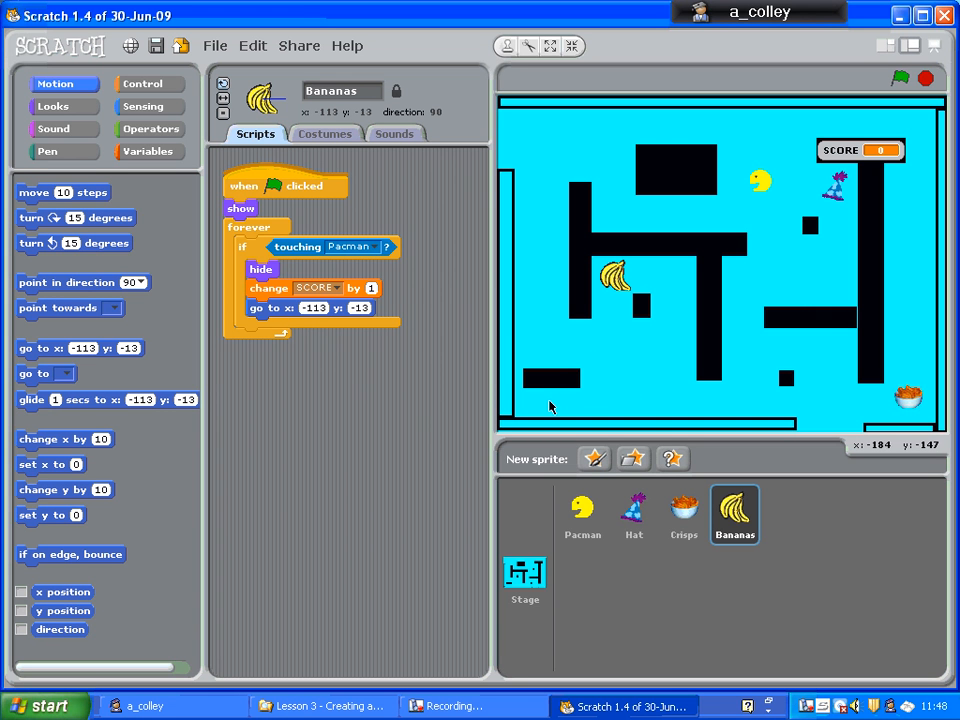
{"action": "mouse_move", "coordinate": [546, 408]}
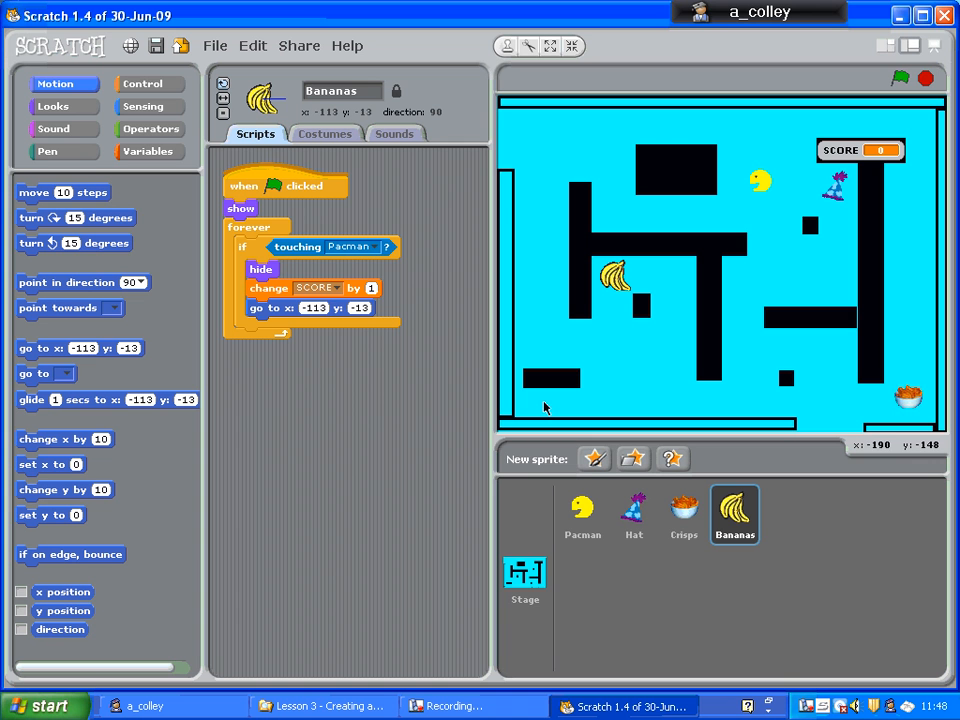
{"action": "mouse_move", "coordinate": [324, 312]}
{"action": "type", "text": "-190"}
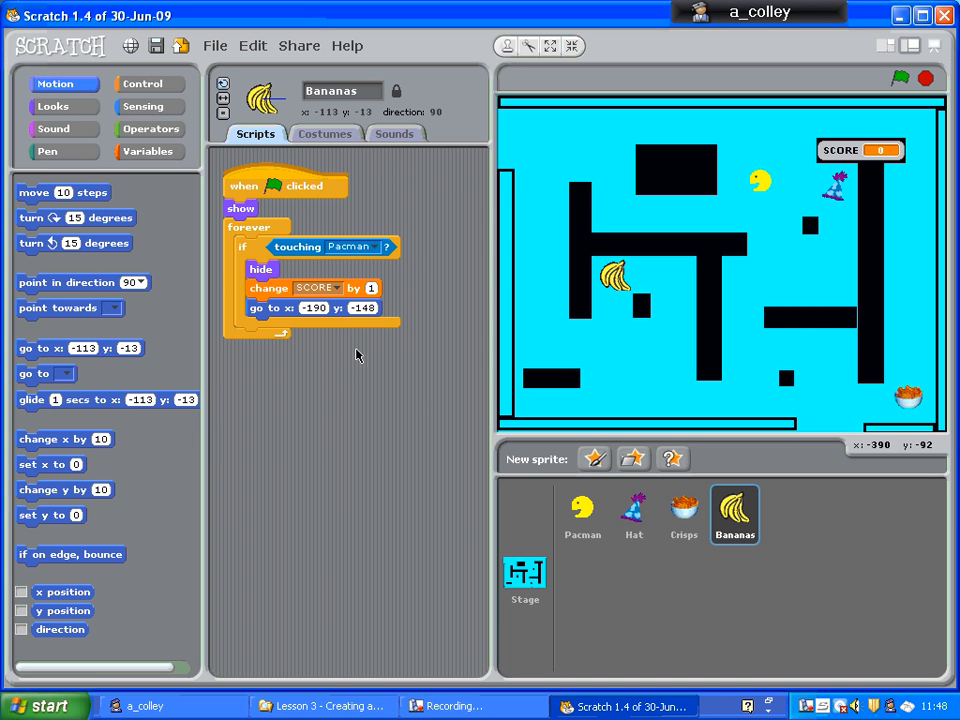
{"action": "mouse_move", "coordinate": [508, 308]}
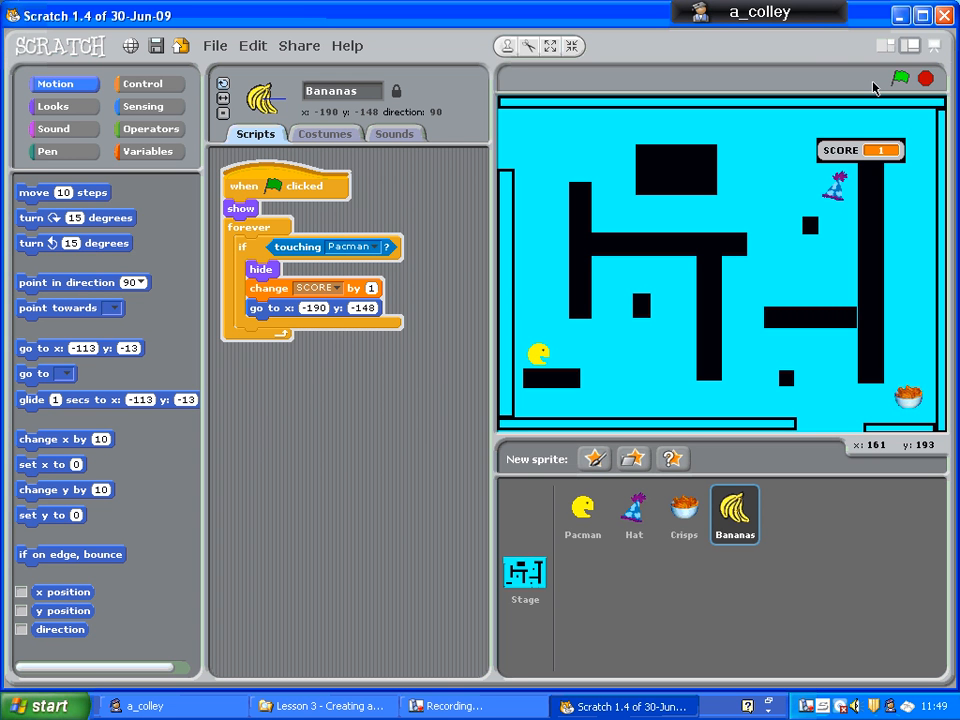
{"action": "mouse_move", "coordinate": [832, 98]}
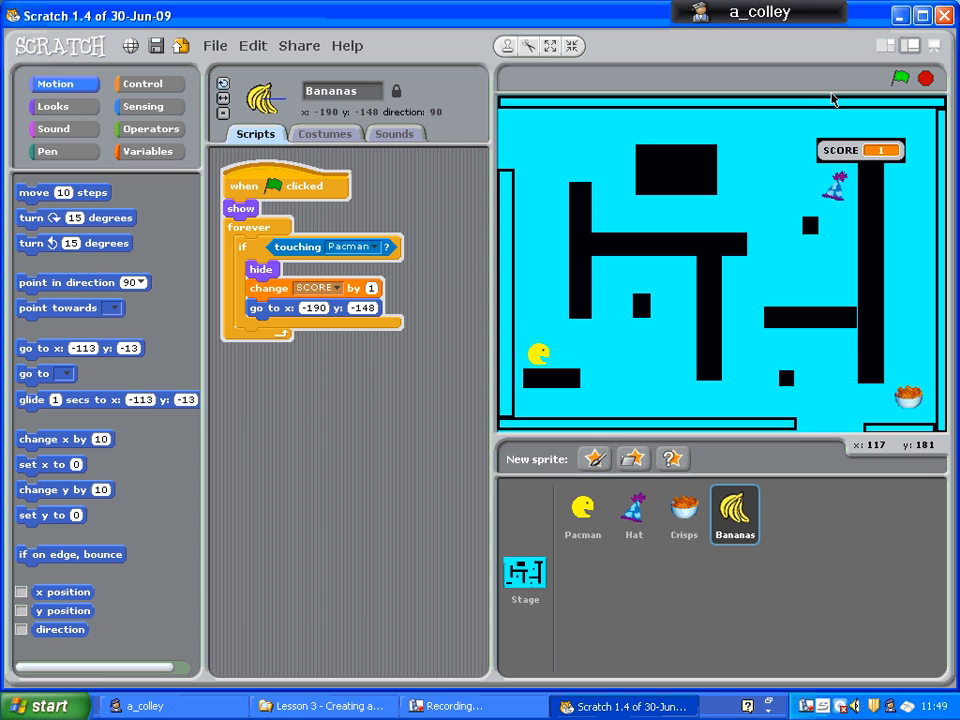
{"action": "mouse_move", "coordinate": [830, 96]}
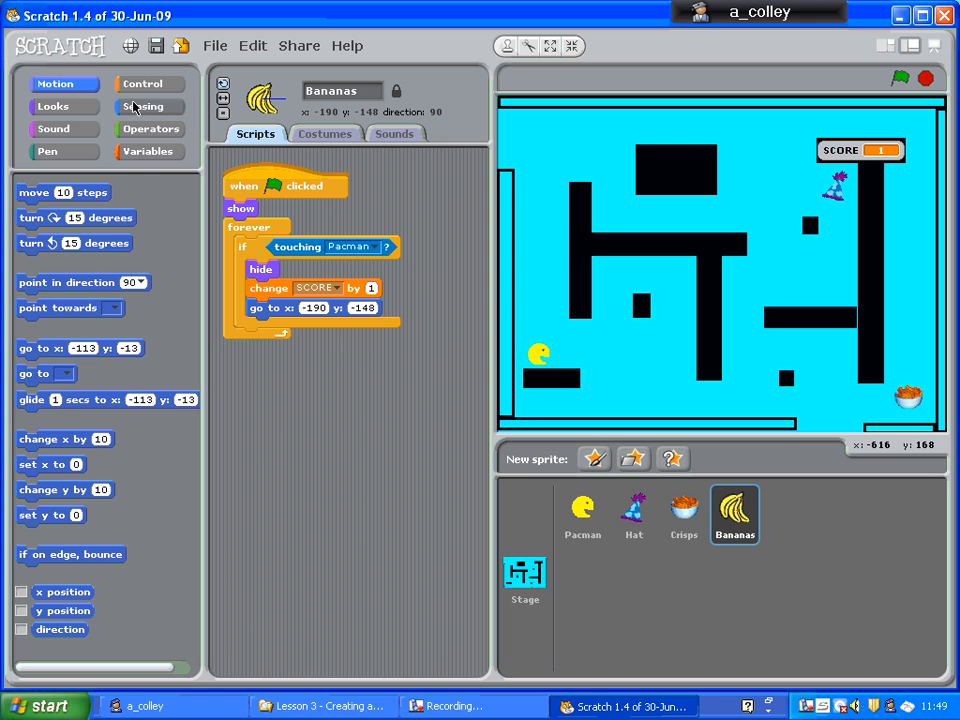
- Add a show block after the go-to in the Bananas script and run the game
{"action": "left_click", "coordinate": [52, 106]}
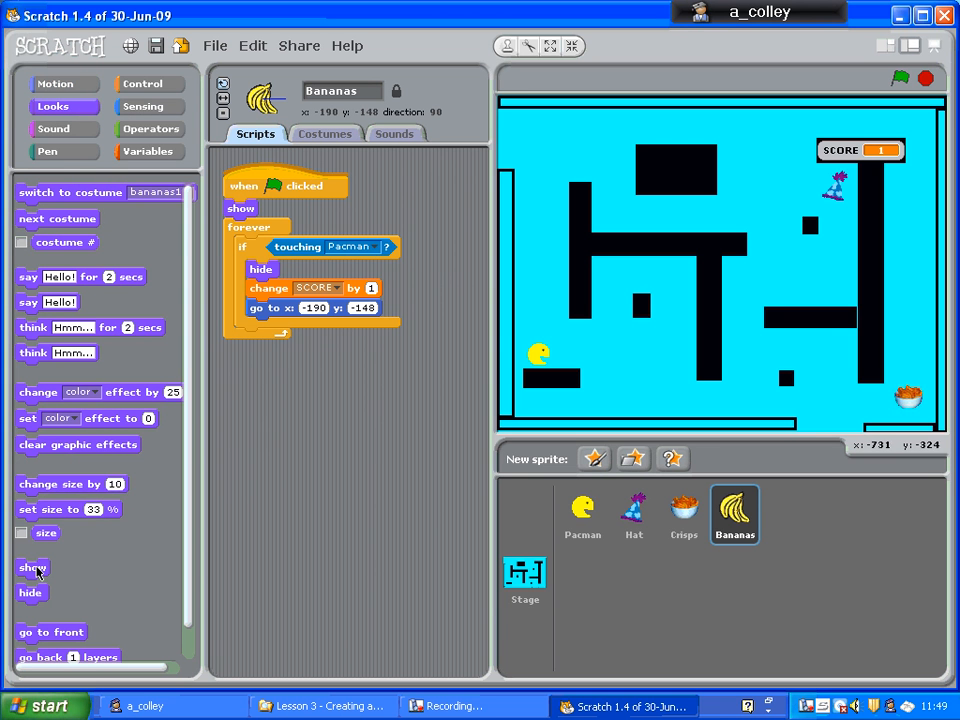
{"action": "left_click_drag", "start_coordinate": [32, 568], "coordinate": [264, 328]}
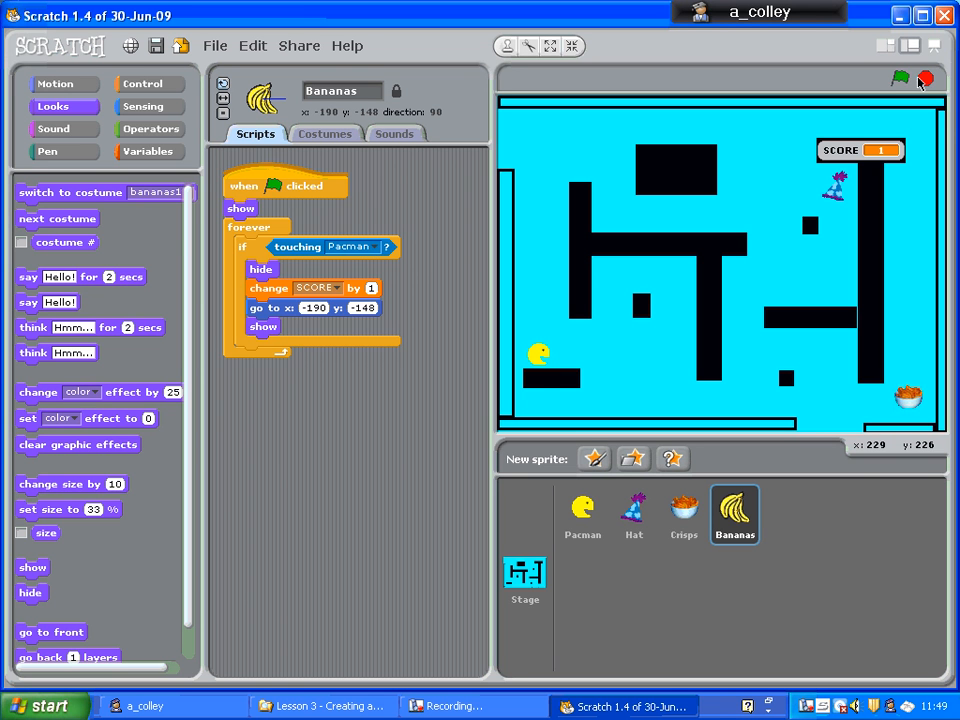
{"action": "left_click", "coordinate": [898, 80]}
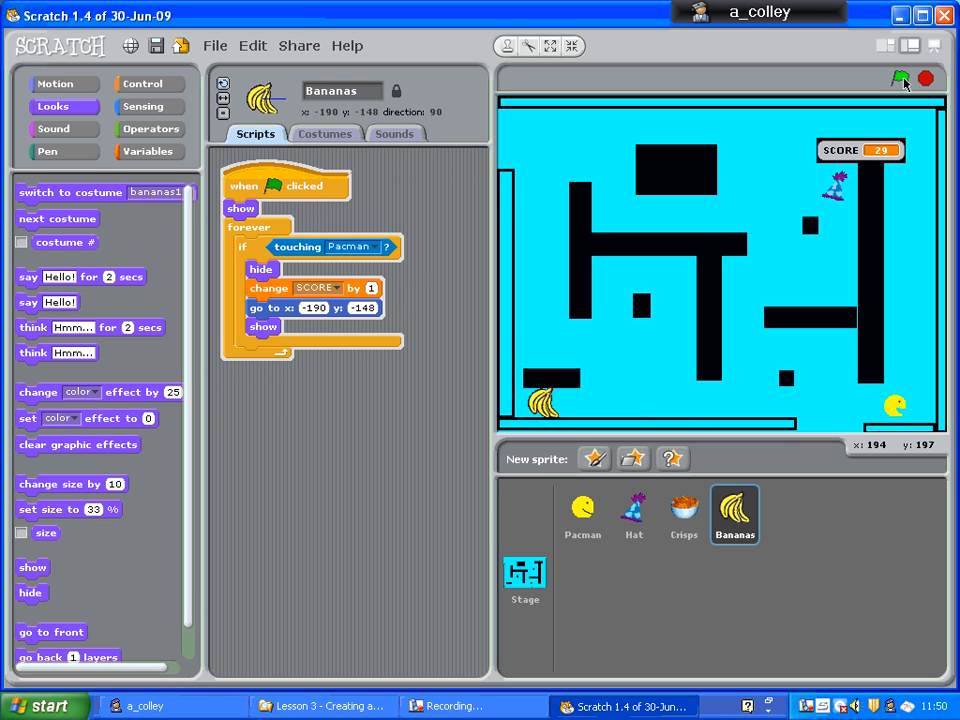
{"action": "left_click", "coordinate": [900, 78]}
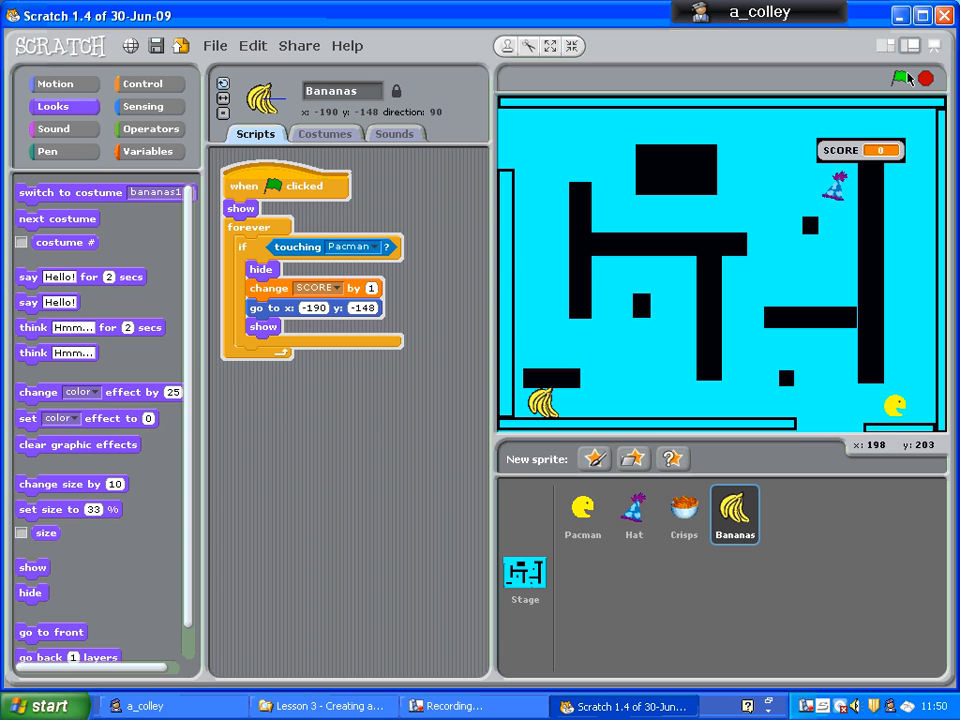
{"action": "mouse_move", "coordinate": [836, 116]}
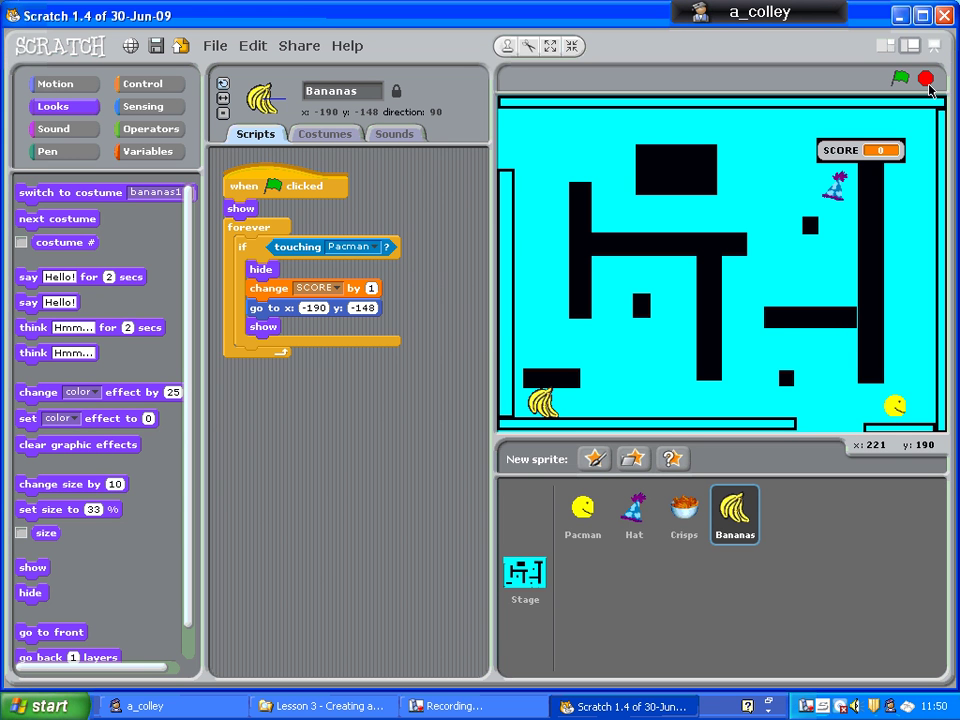
{"action": "mouse_move", "coordinate": [884, 100]}
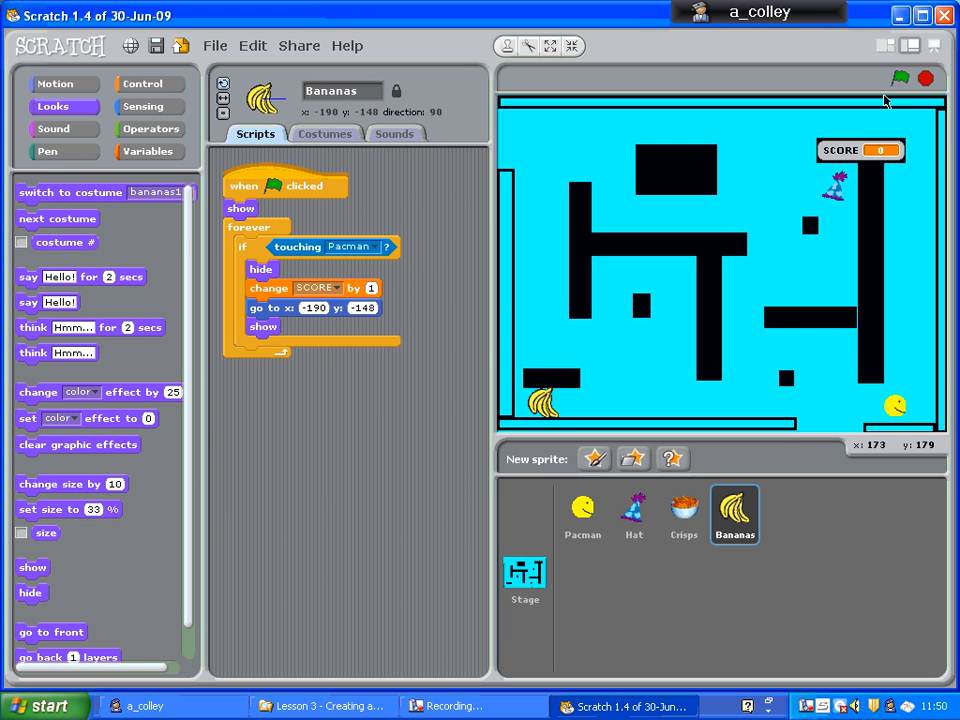
{"action": "mouse_move", "coordinate": [880, 96]}
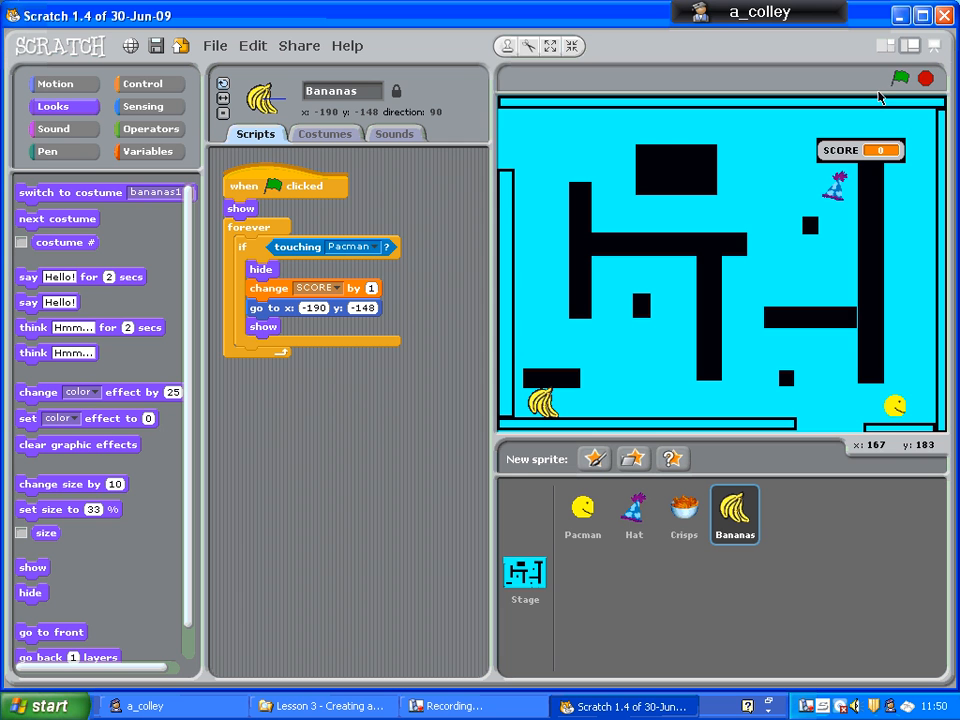
{"action": "mouse_move", "coordinate": [556, 410]}
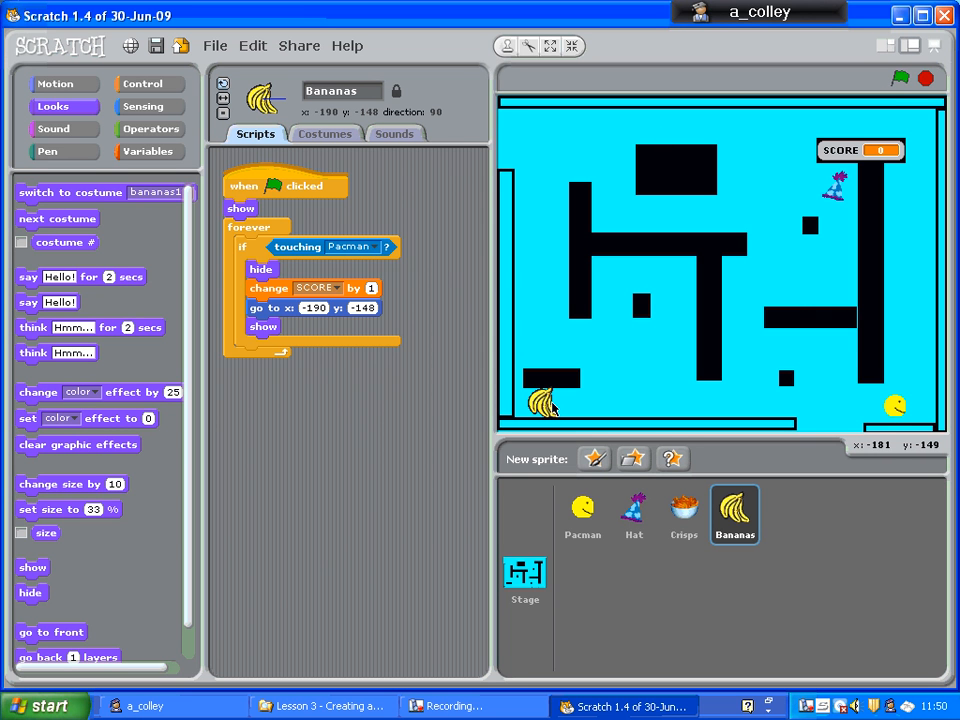
{"action": "mouse_move", "coordinate": [318, 322]}
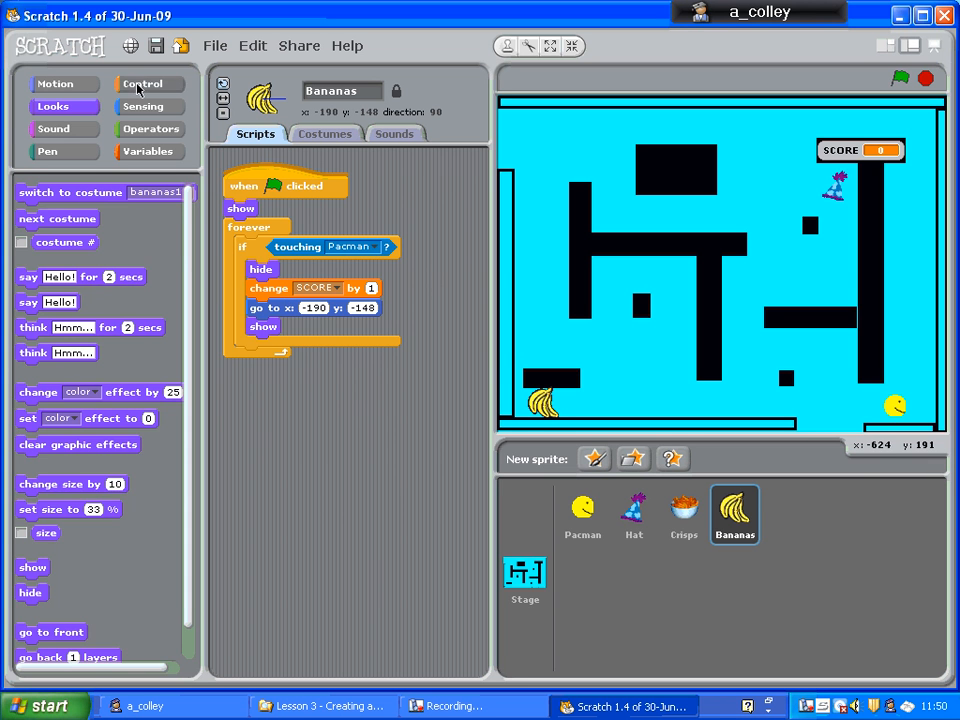
- Insert a wait 1 secs block before the show, run the game, then stop it
{"action": "left_click", "coordinate": [150, 84]}
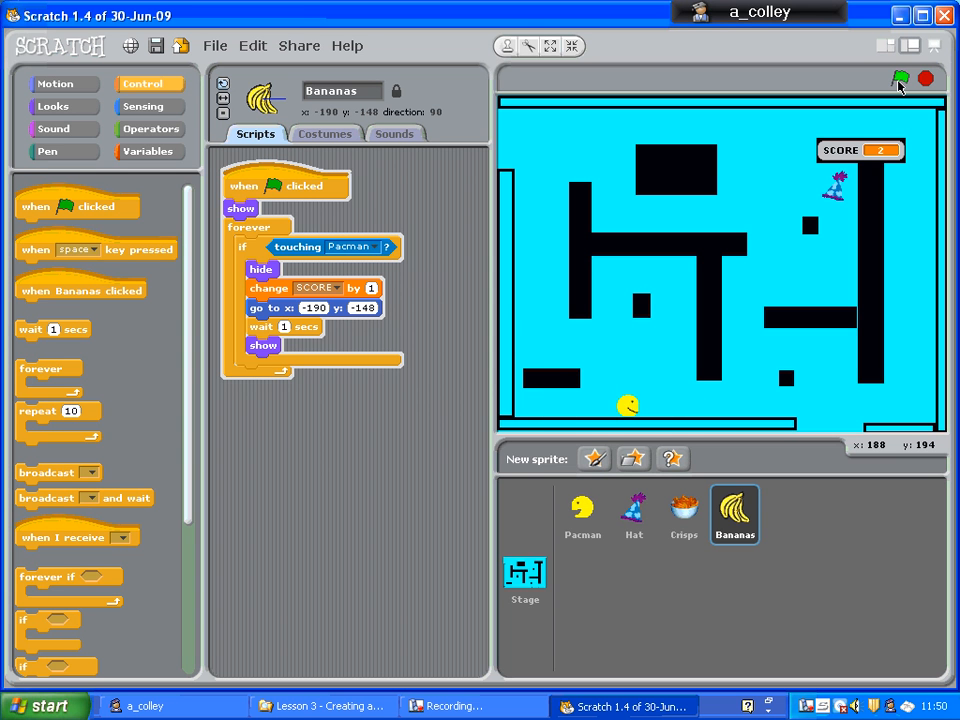
{"action": "left_click", "coordinate": [900, 78]}
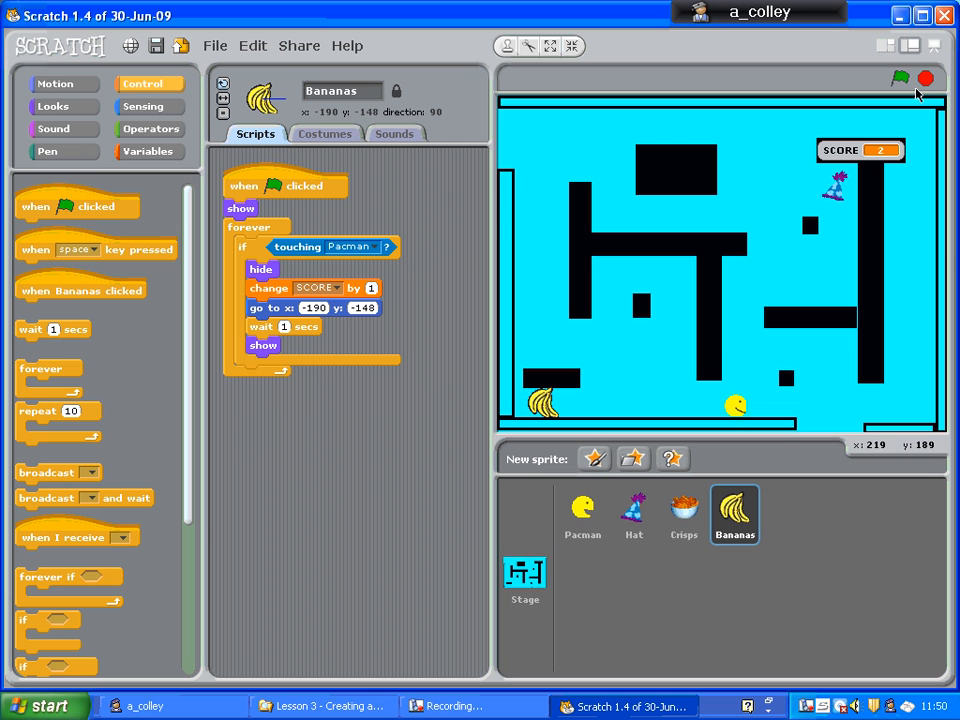
{"action": "mouse_move", "coordinate": [352, 356]}
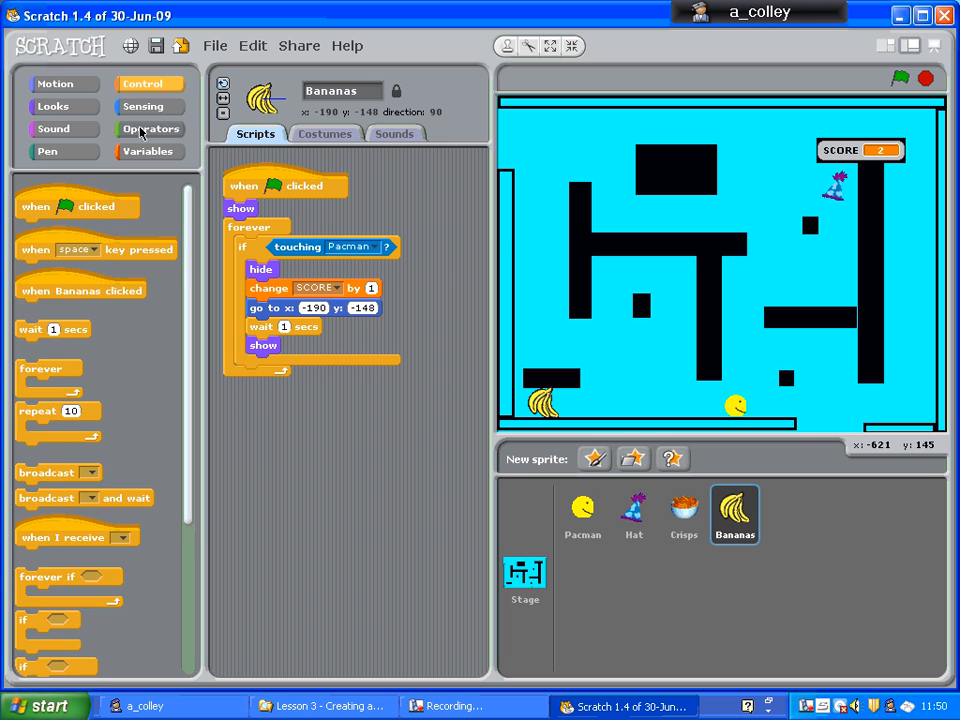
- Replace the fixed wait with pick random 1 to 5 seconds and test
{"action": "left_click", "coordinate": [150, 128]}
{"action": "type", "text": "5"}
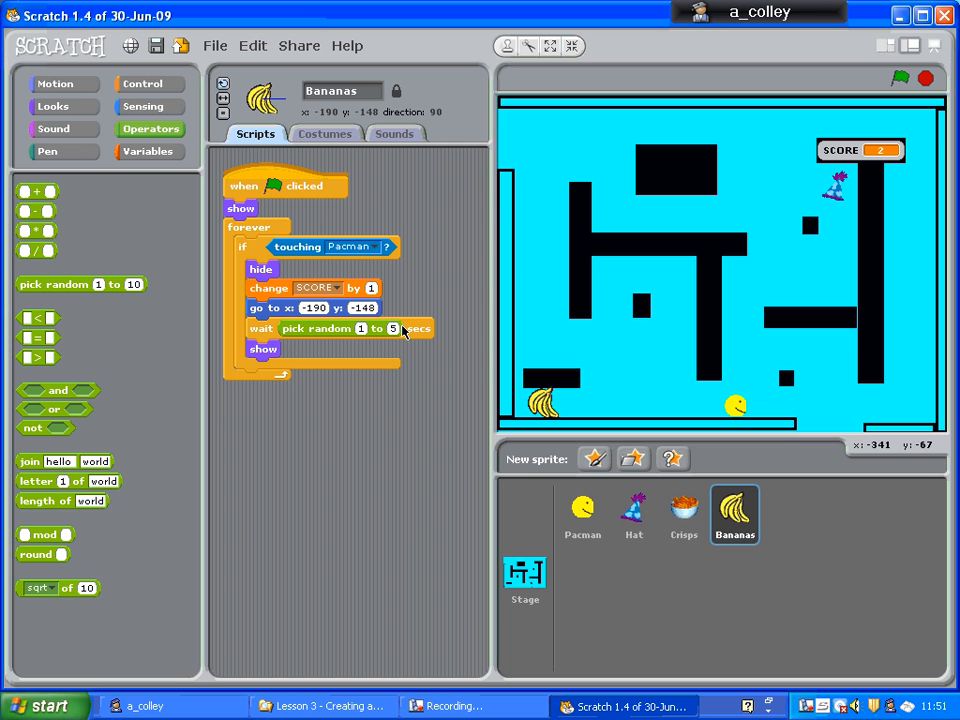
{"action": "mouse_move", "coordinate": [384, 338]}
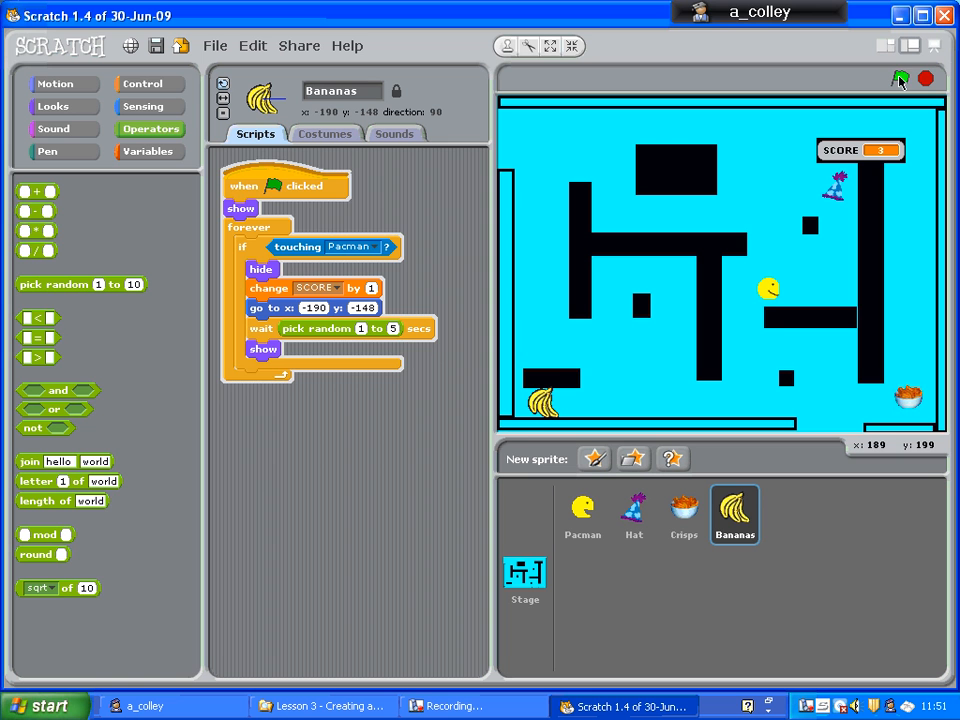
{"action": "left_click", "coordinate": [900, 78]}
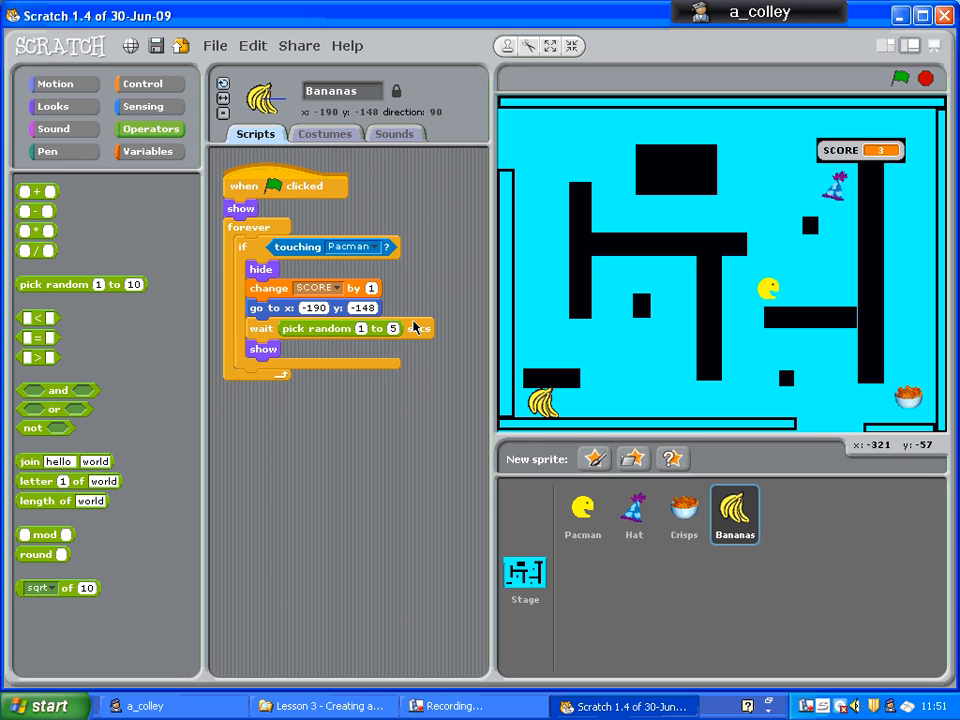
{"action": "mouse_move", "coordinate": [400, 380]}
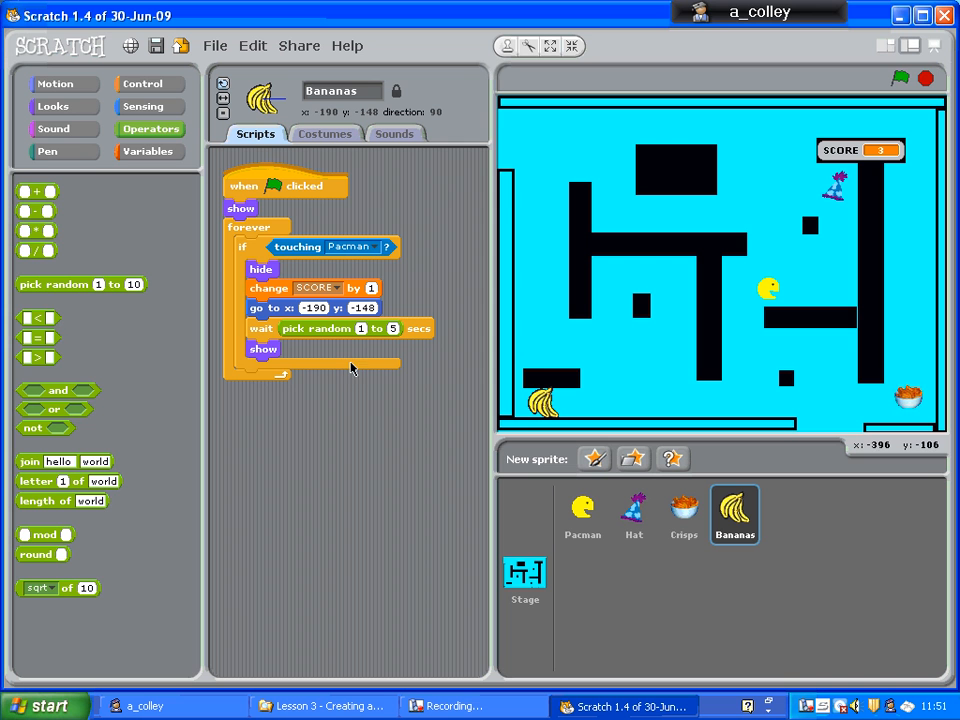
{"action": "mouse_move", "coordinate": [352, 368]}
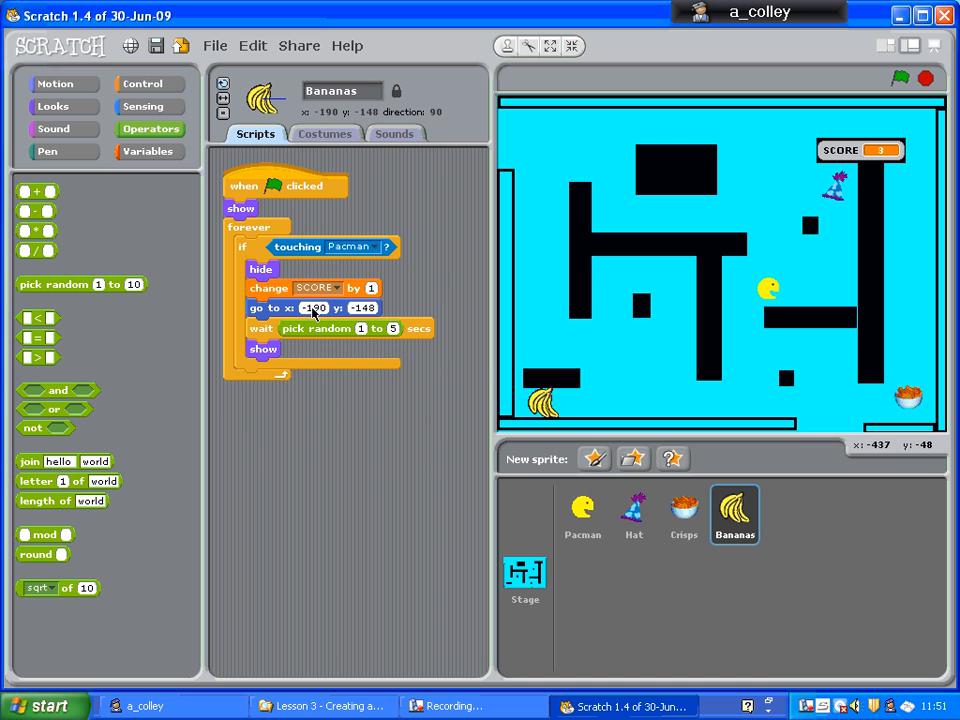
{"action": "mouse_move", "coordinate": [278, 336]}
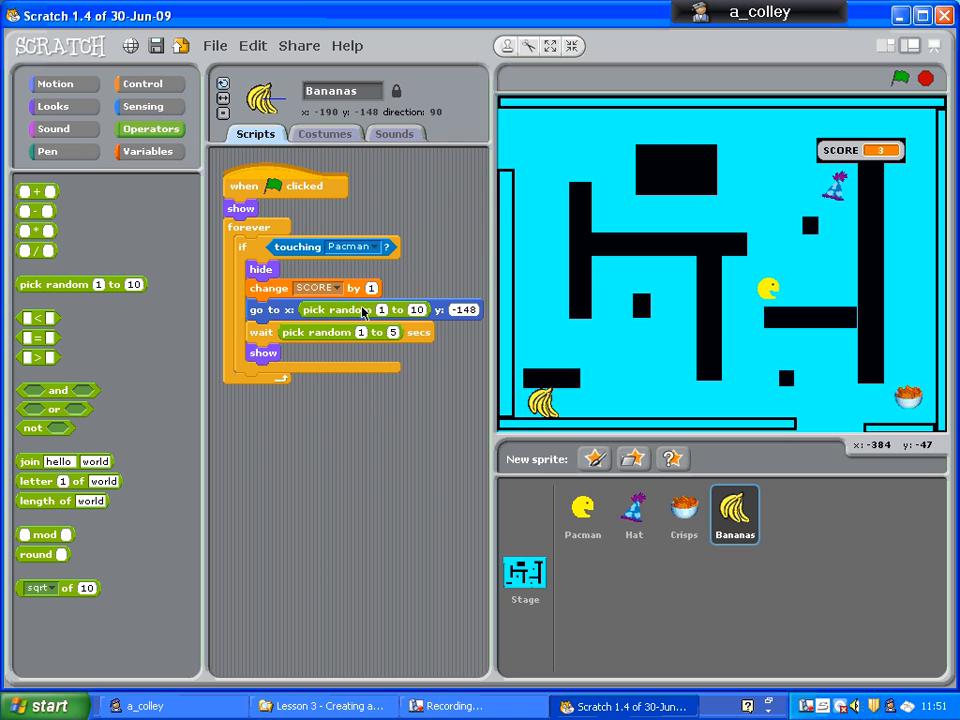
{"action": "mouse_move", "coordinate": [382, 316]}
{"action": "type", "text": "-180"}
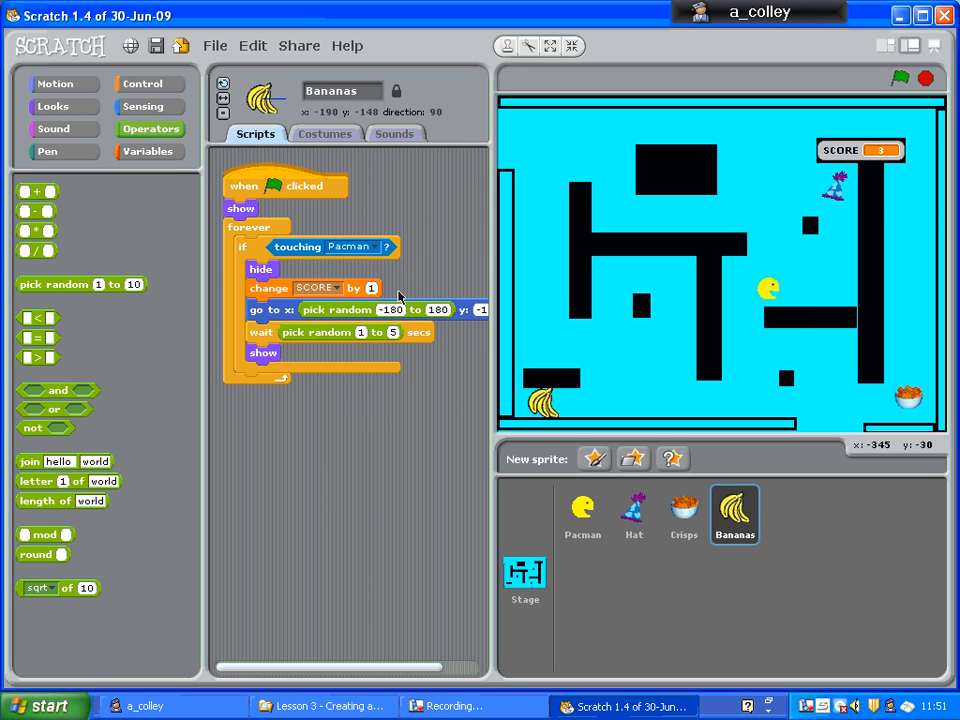
{"action": "mouse_move", "coordinate": [362, 314]}
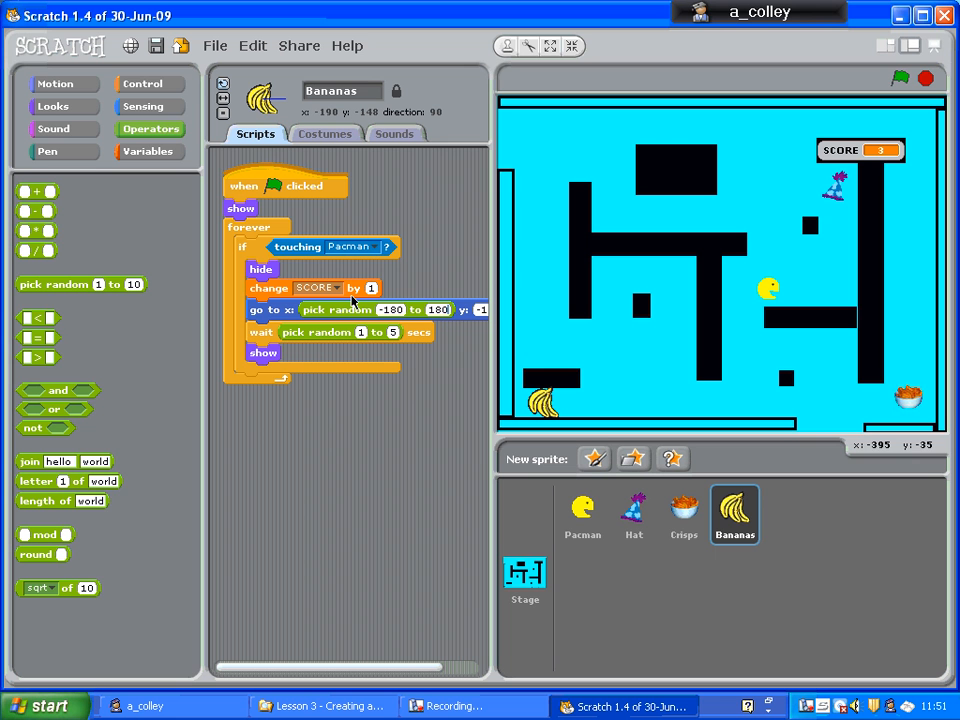
{"action": "mouse_move", "coordinate": [136, 336]}
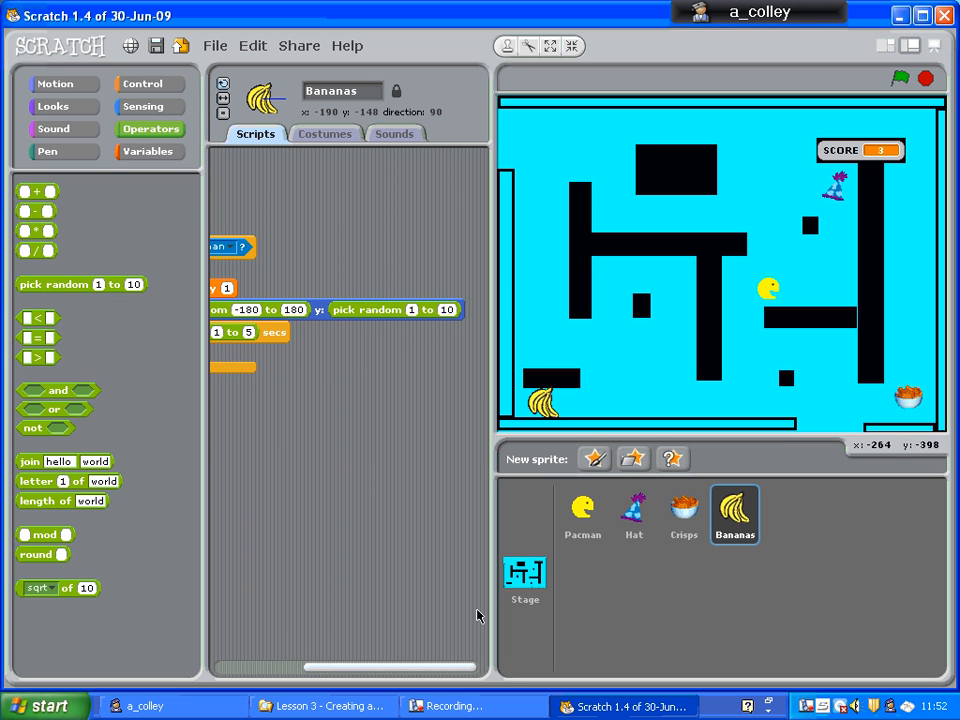
{"action": "mouse_move", "coordinate": [706, 414]}
{"action": "type", "text": "-180"}
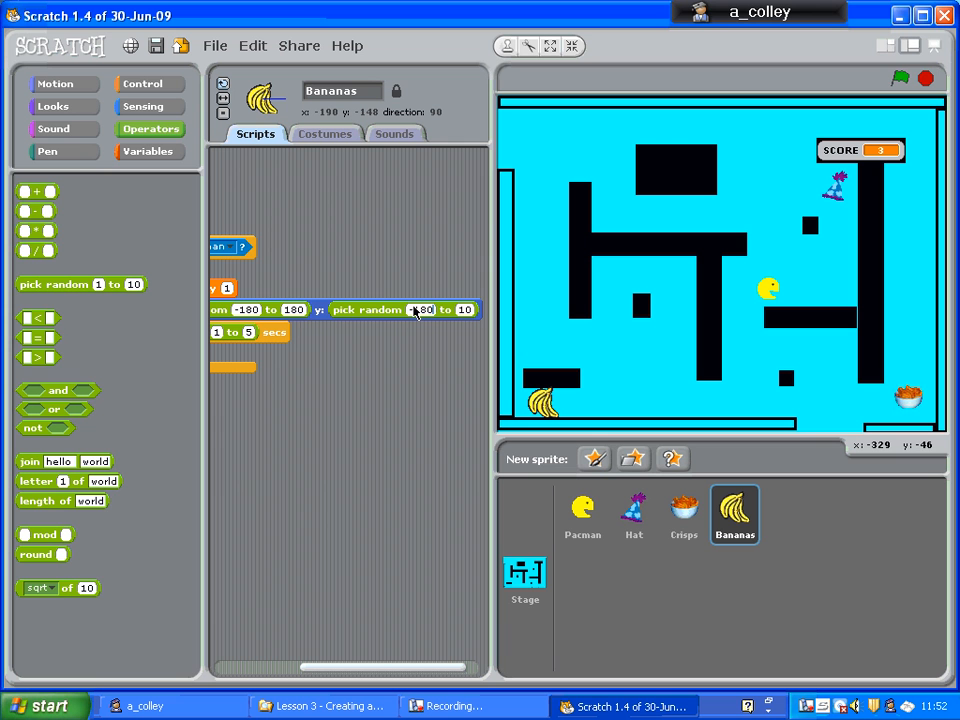
{"action": "mouse_move", "coordinate": [416, 316]}
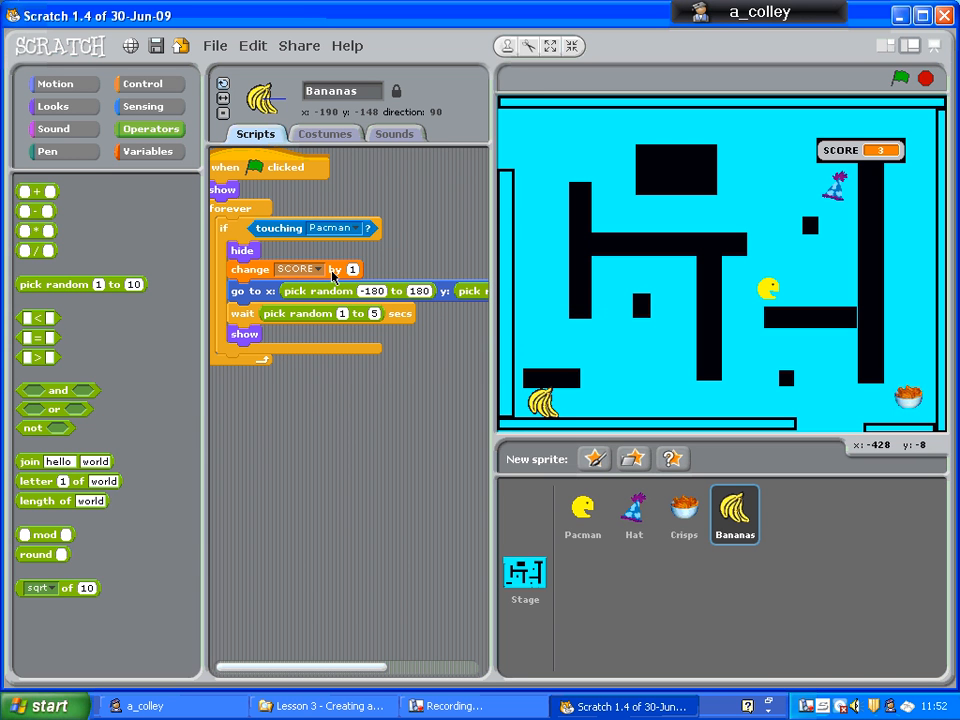
{"action": "mouse_move", "coordinate": [250, 316]}
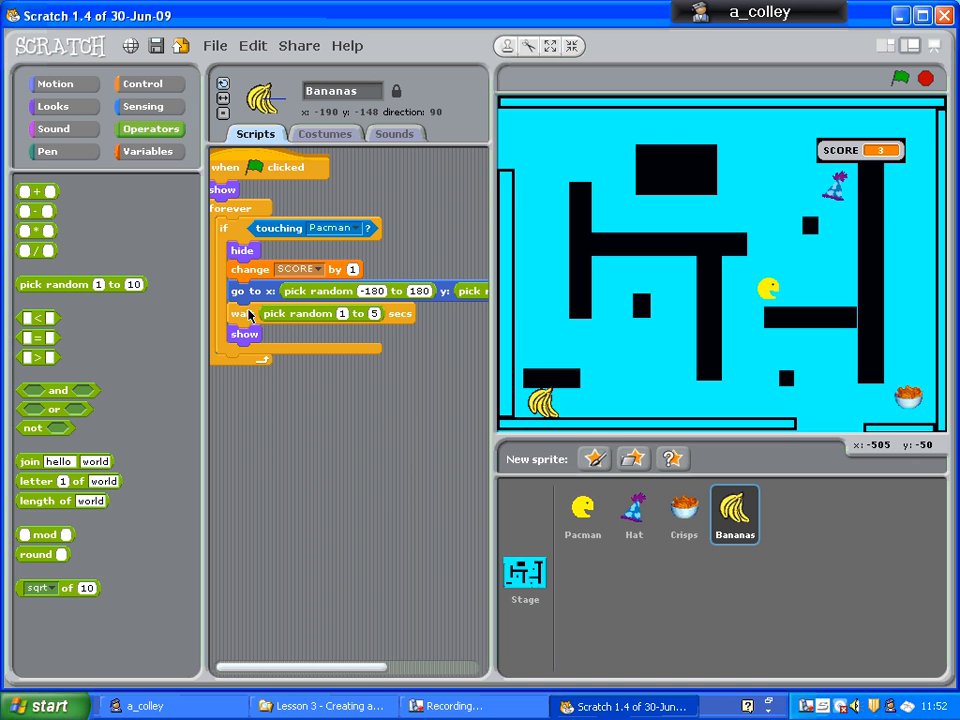
{"action": "mouse_move", "coordinate": [324, 296]}
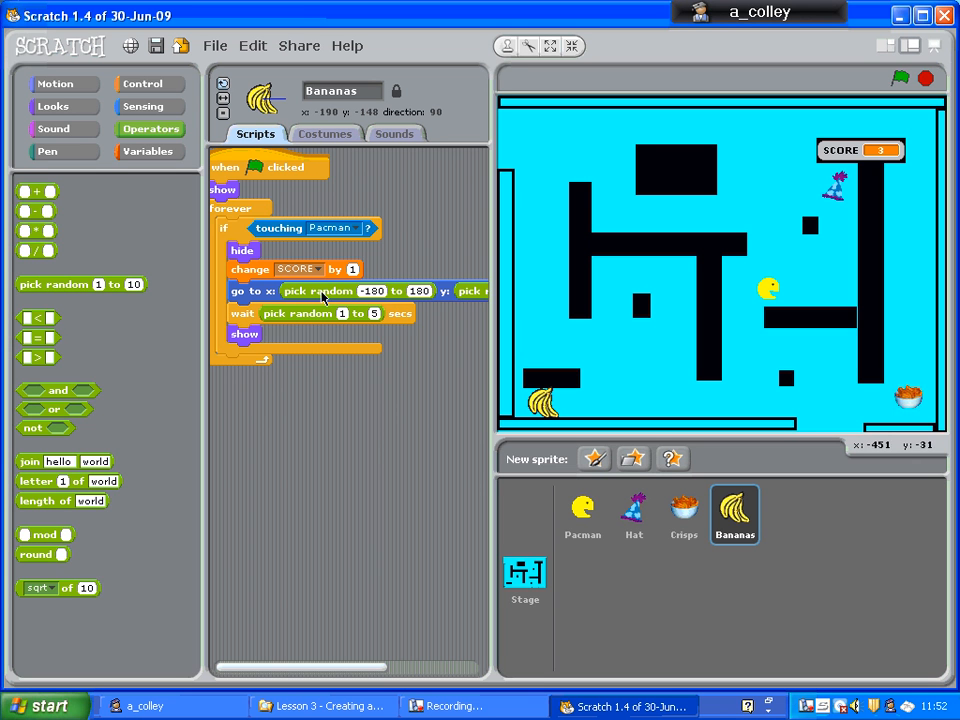
{"action": "mouse_move", "coordinate": [756, 362]}
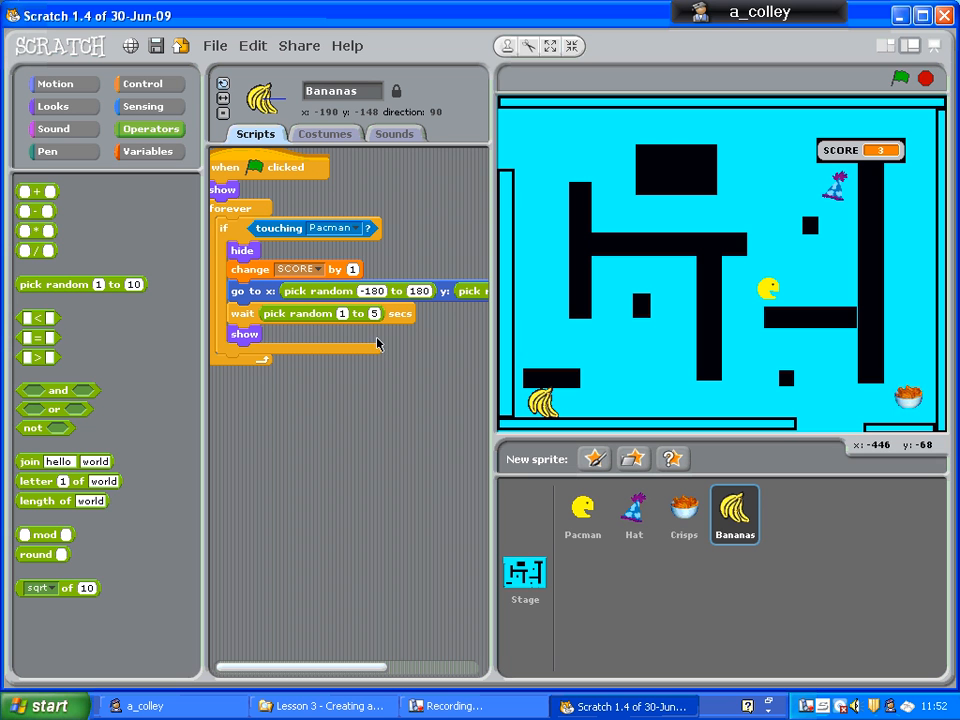
{"action": "mouse_move", "coordinate": [248, 338]}
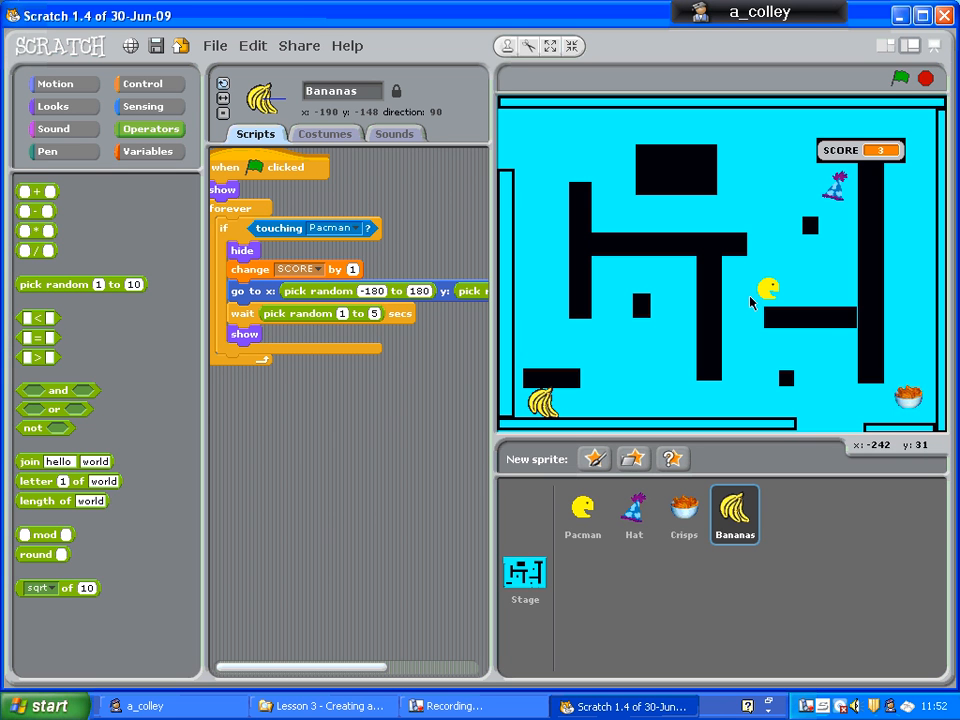
- Run the game and eat the bananas to see them reappear elsewhere
{"action": "left_click", "coordinate": [898, 78]}
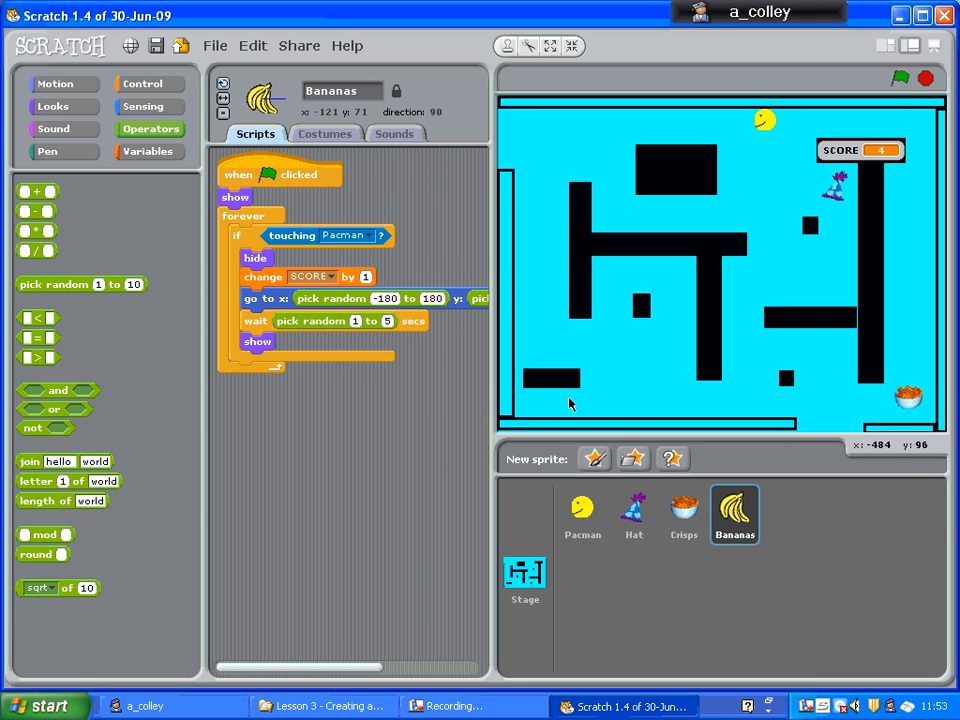
{"action": "mouse_move", "coordinate": [290, 184]}
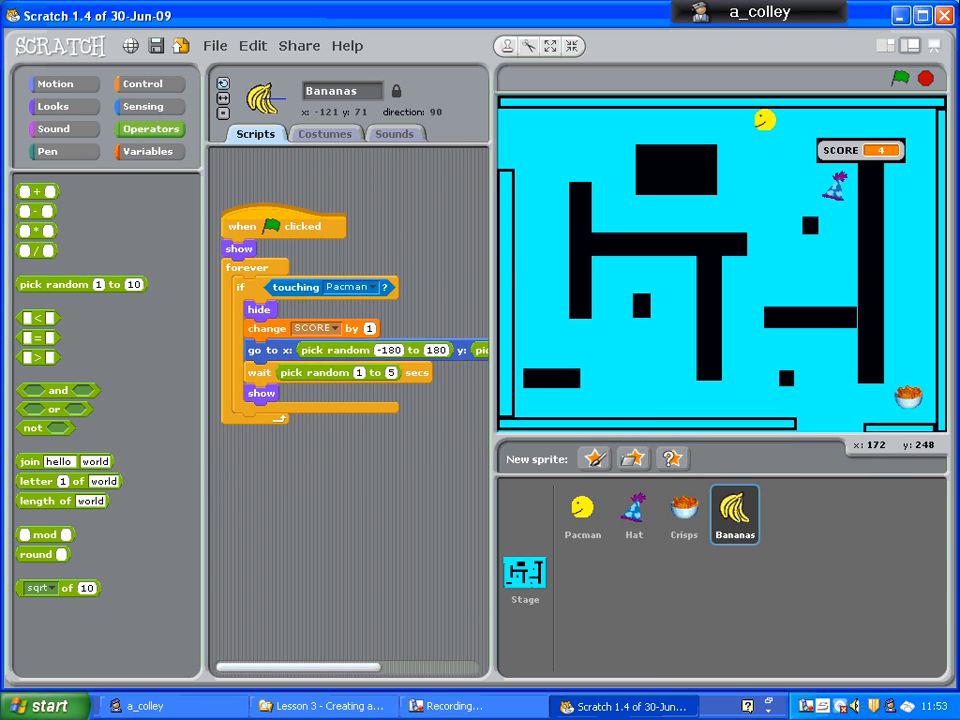
{"action": "mouse_move", "coordinate": [684, 516]}
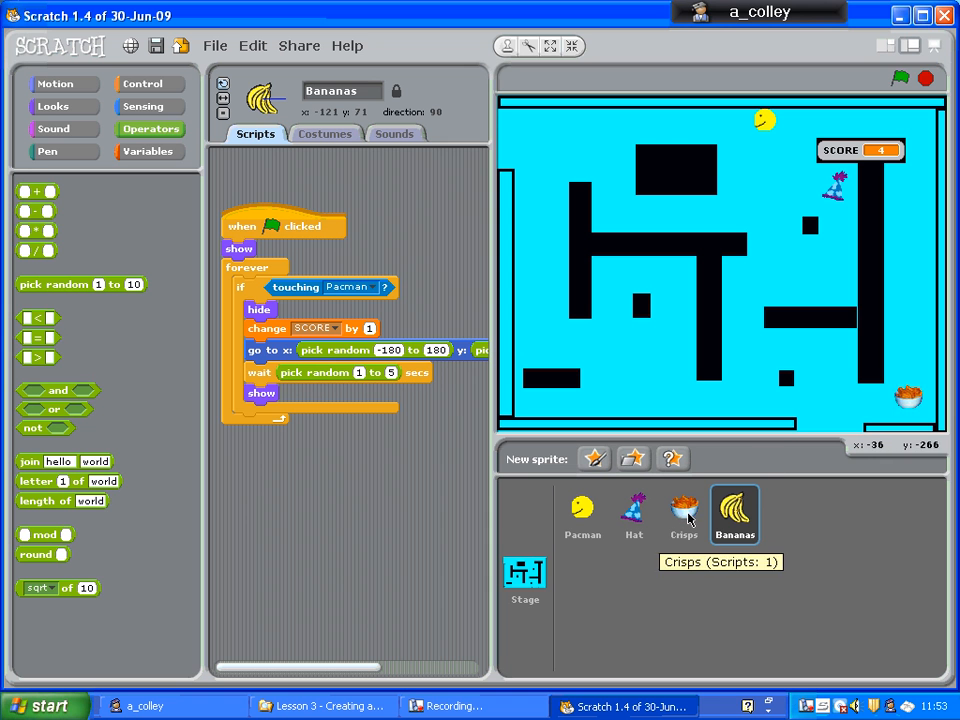
- Duplicate the Bananas script and drop the copy onto the Crisps sprite
{"action": "right_click", "coordinate": [284, 226]}
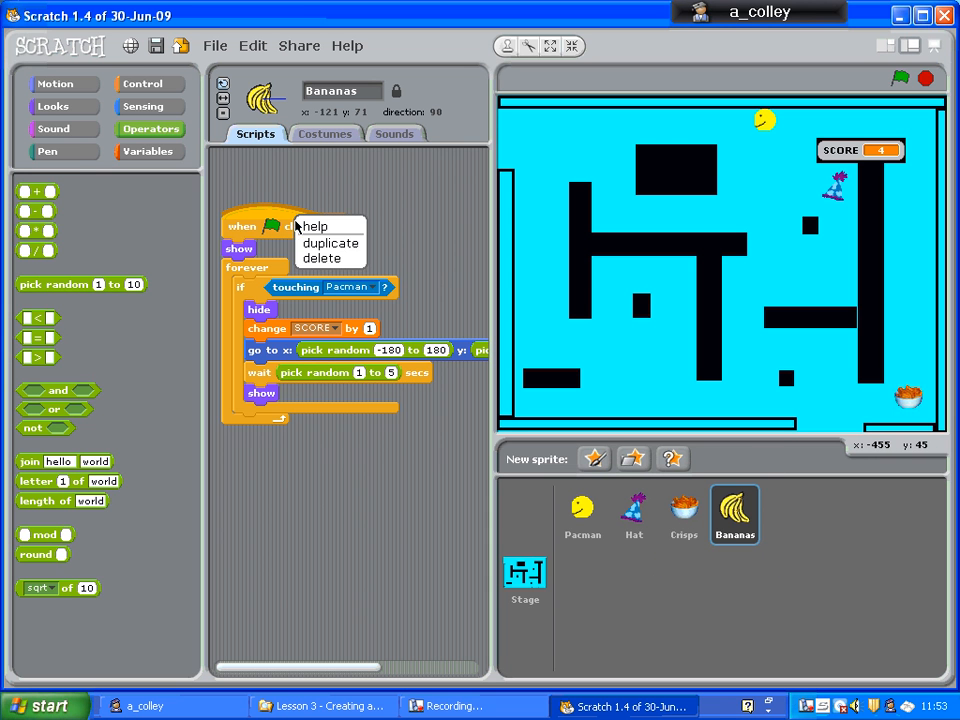
{"action": "left_click", "coordinate": [330, 244]}
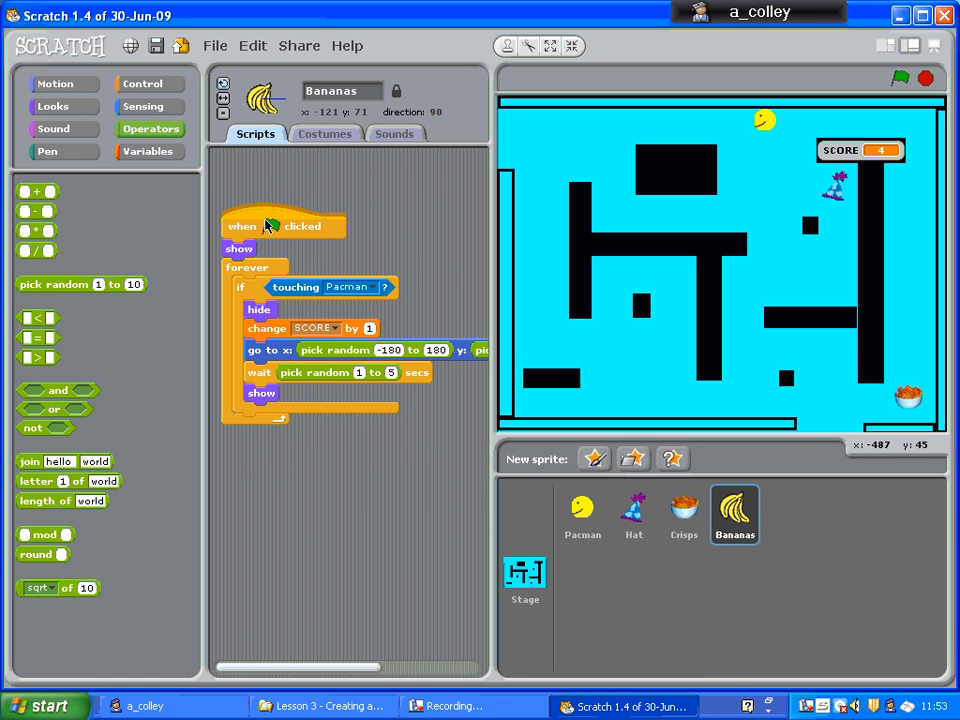
{"action": "left_click", "coordinate": [684, 512]}
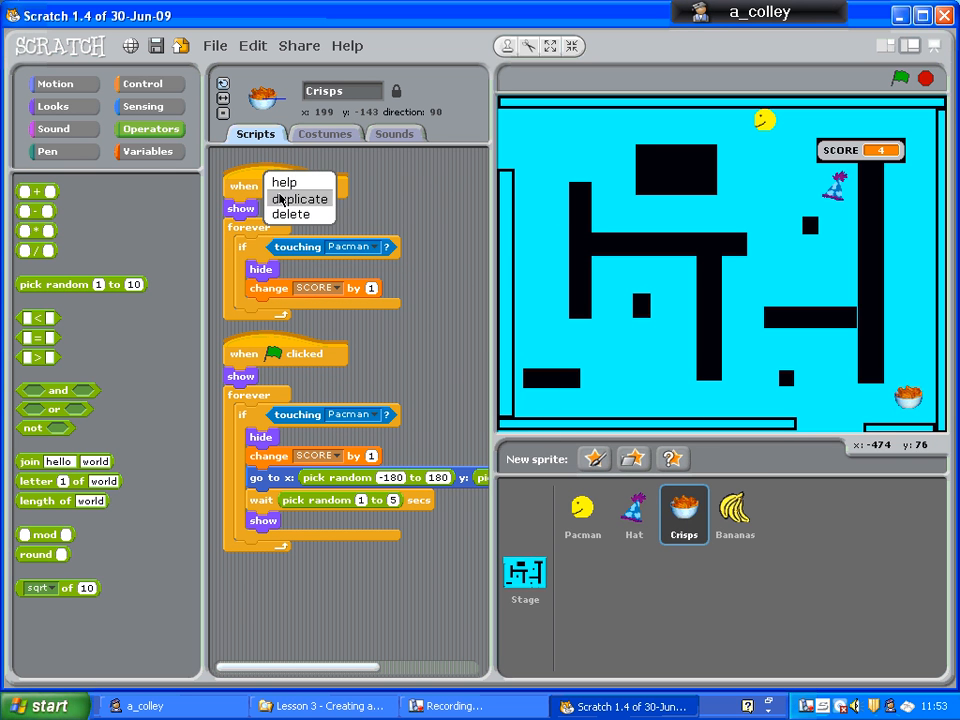
- Copy the script onto Hat as well and delete Hat's old script
{"action": "left_click", "coordinate": [296, 214]}
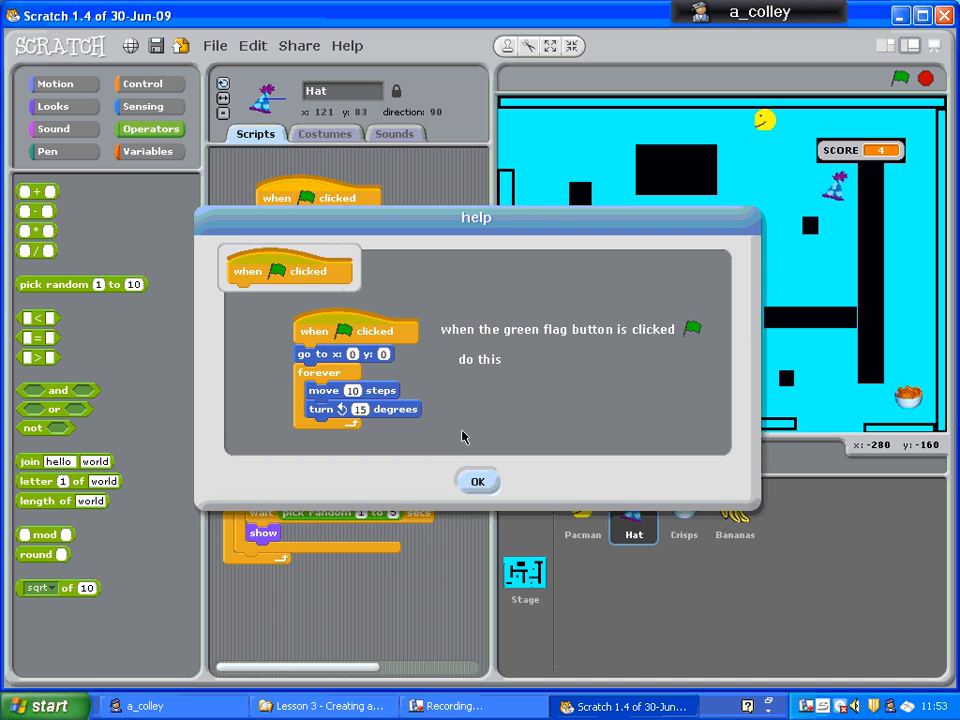
{"action": "left_click", "coordinate": [478, 480]}
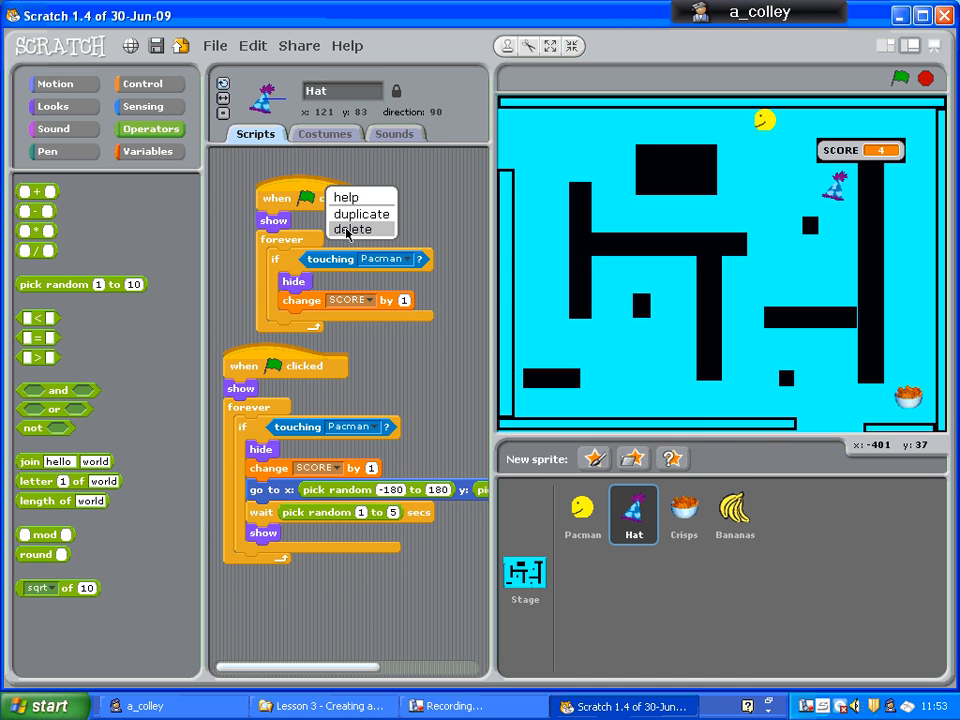
{"action": "left_click", "coordinate": [352, 228]}
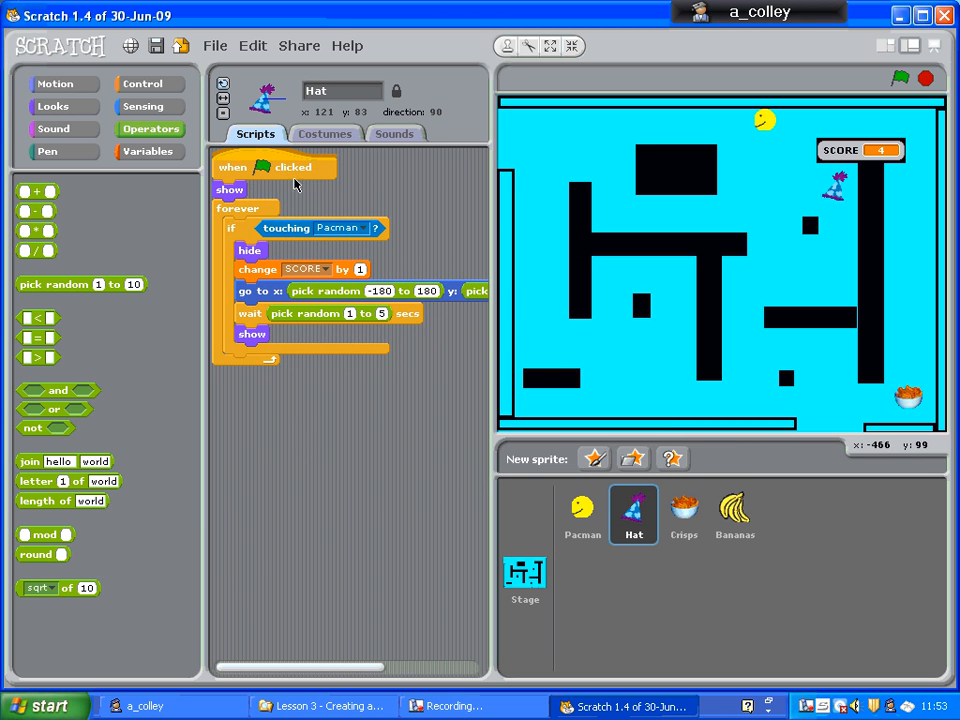
{"action": "mouse_move", "coordinate": [632, 516]}
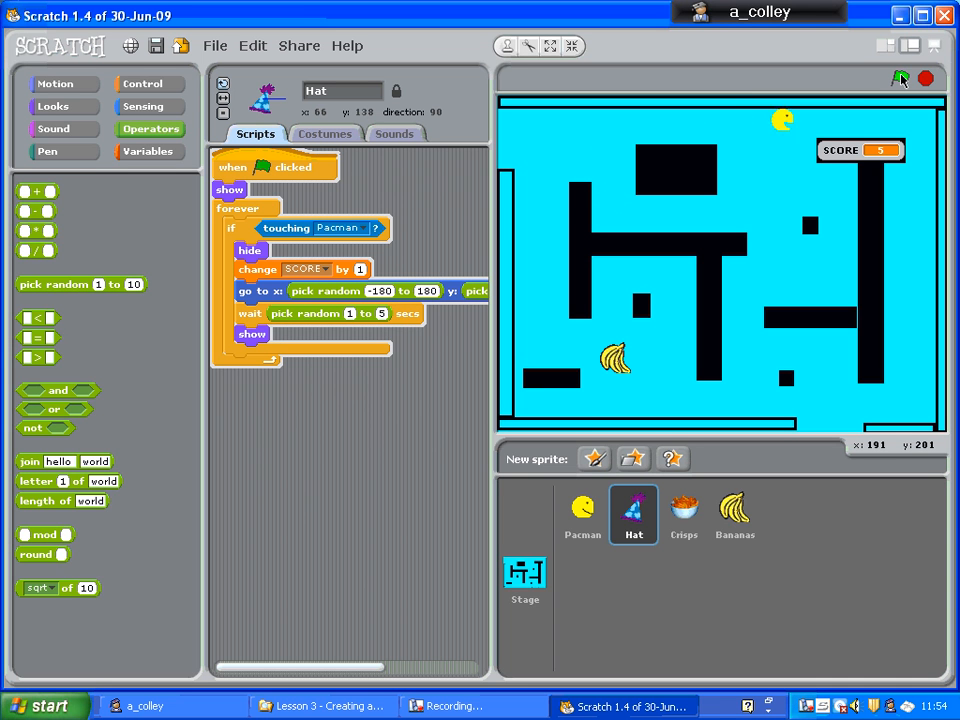
- Run the game and eat the prizes to check hiding, scoring and random reappearing
{"action": "left_click", "coordinate": [900, 78]}
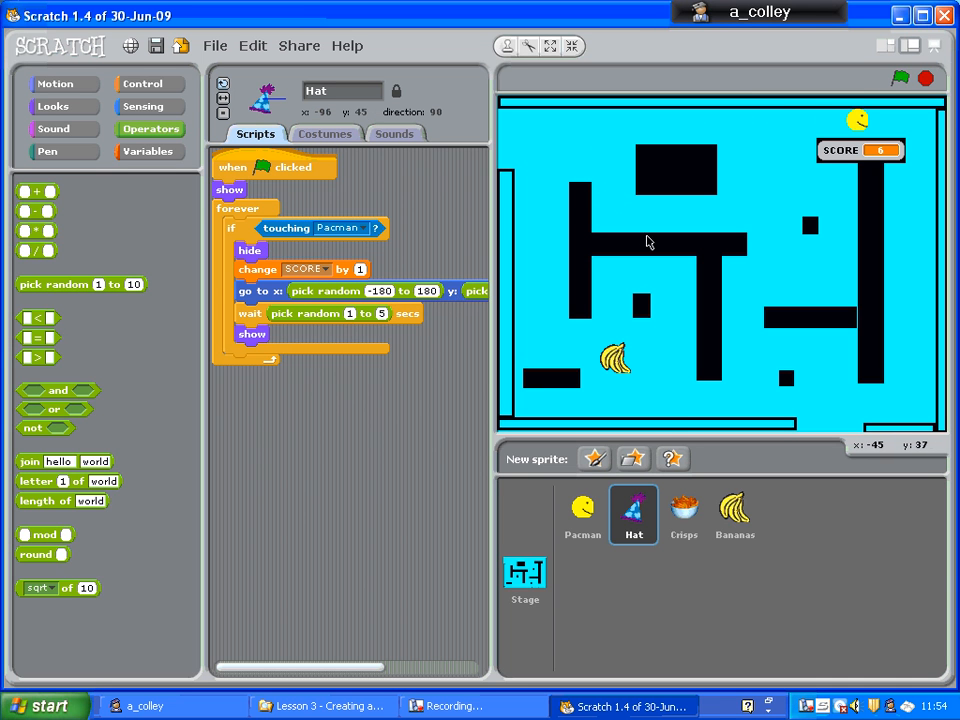